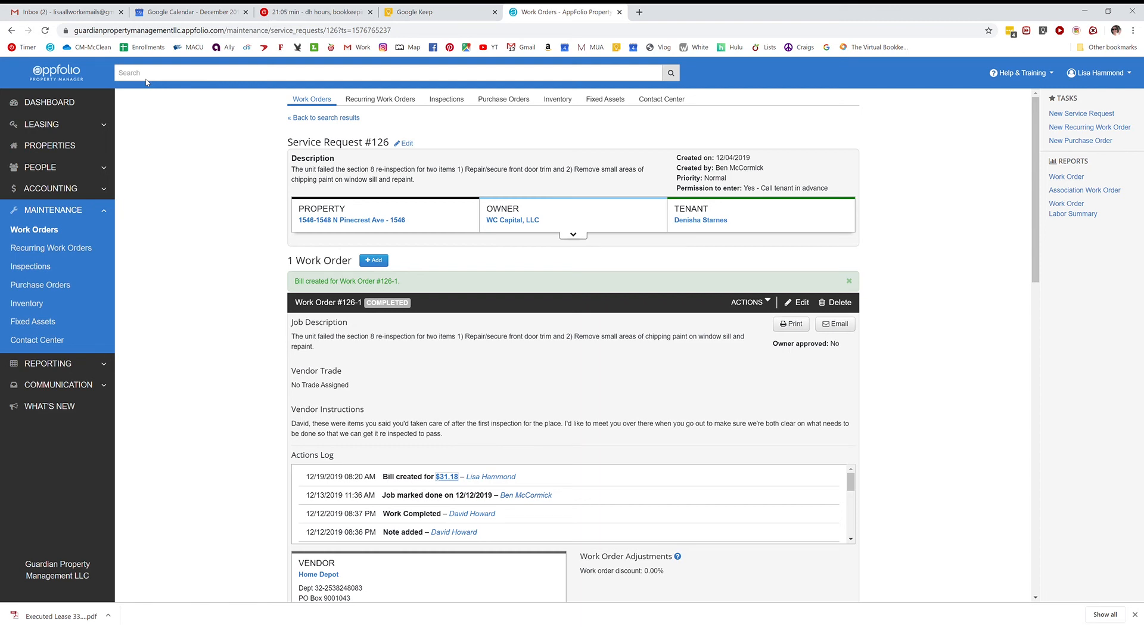
mouse_move(202, 373)
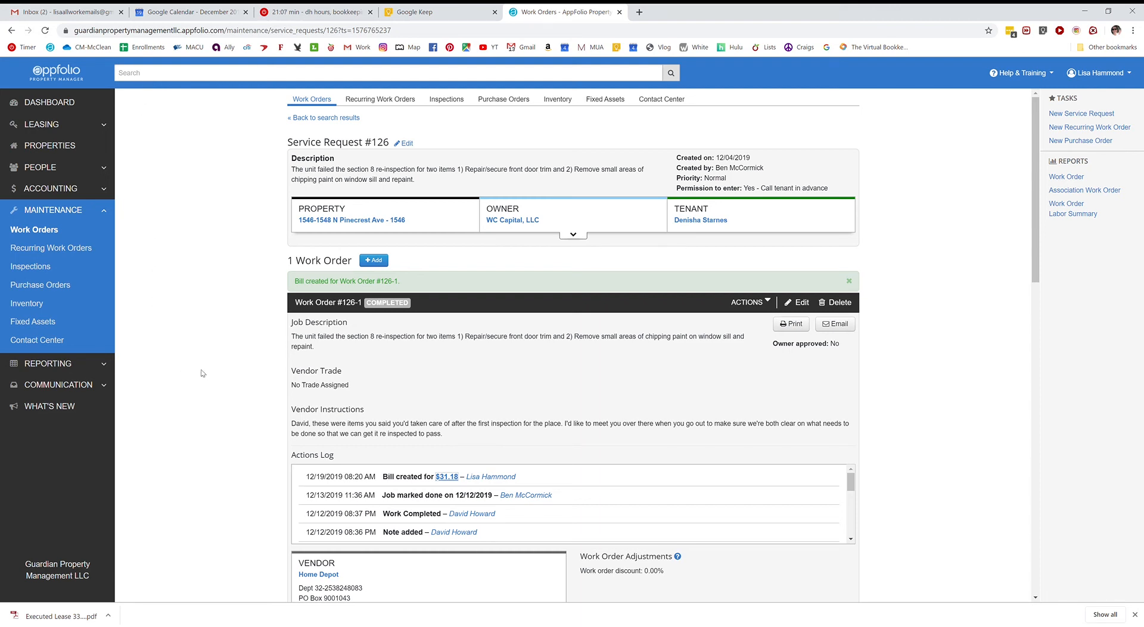
mouse_move(235, 371)
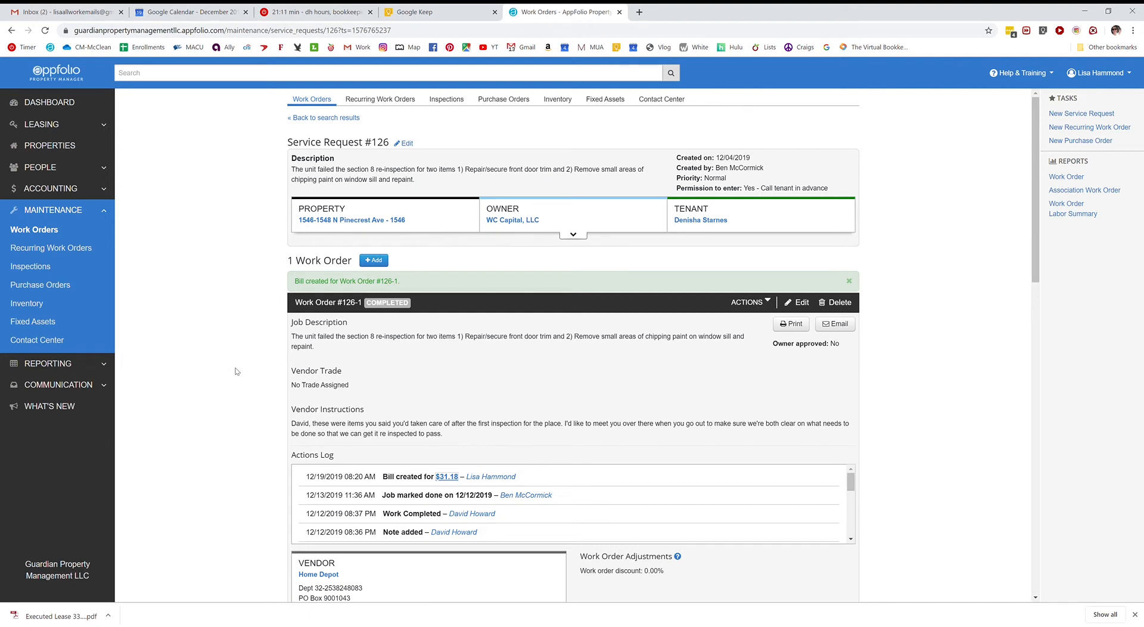
mouse_move(255, 353)
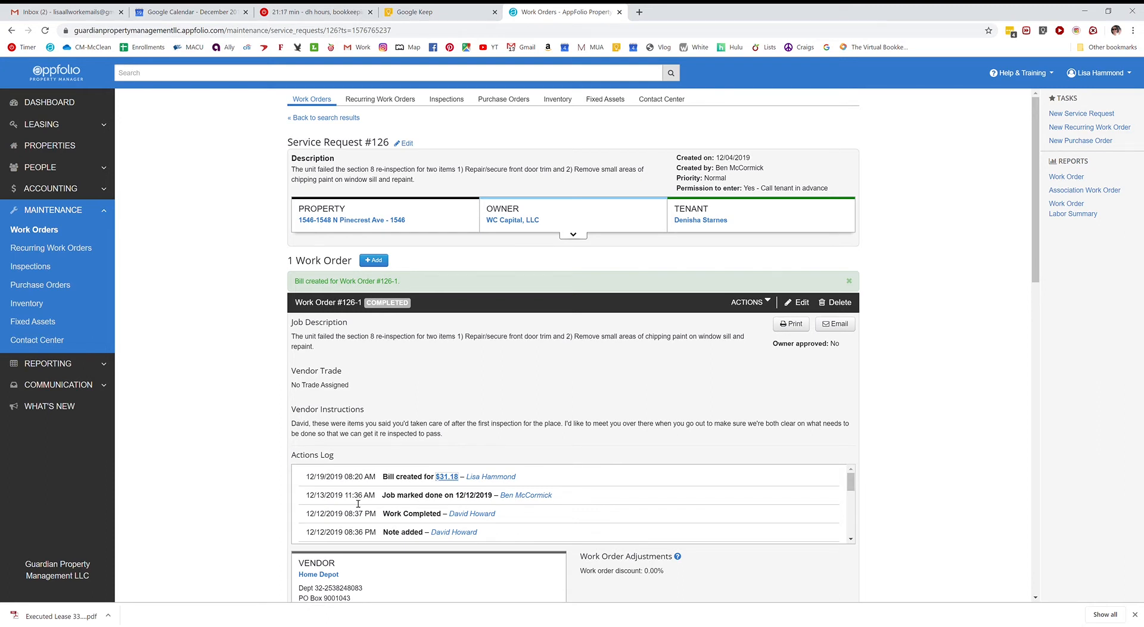
- Scroll through Work Order #126-1 and start creating a bill for it
scroll(down, 3)
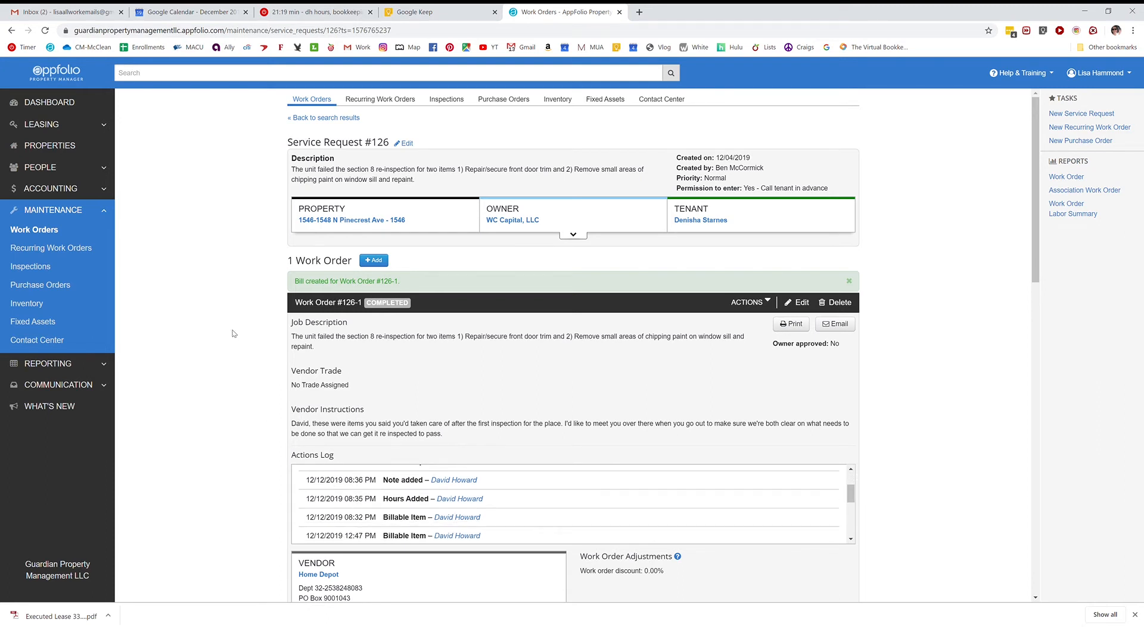
scroll(down, 3)
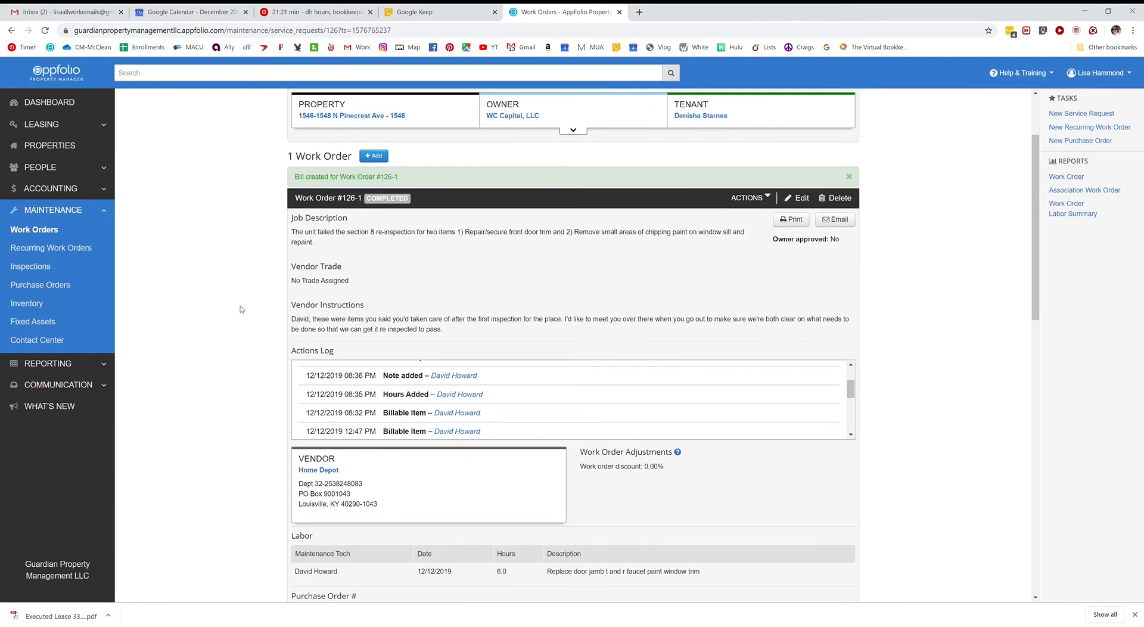
scroll(down, 3)
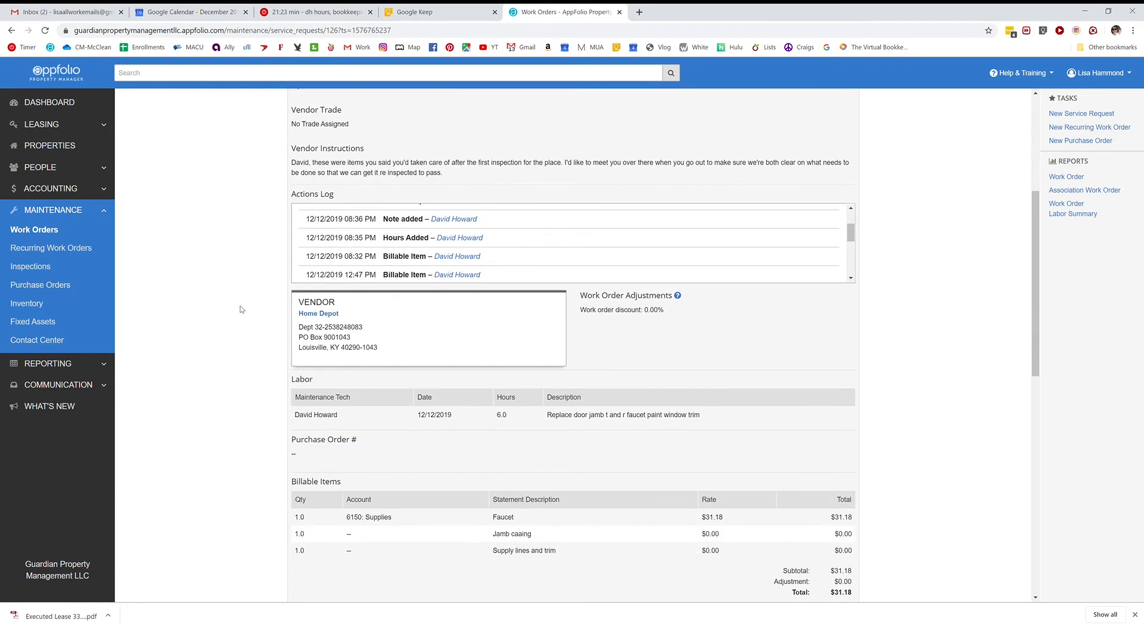
scroll(down, 3)
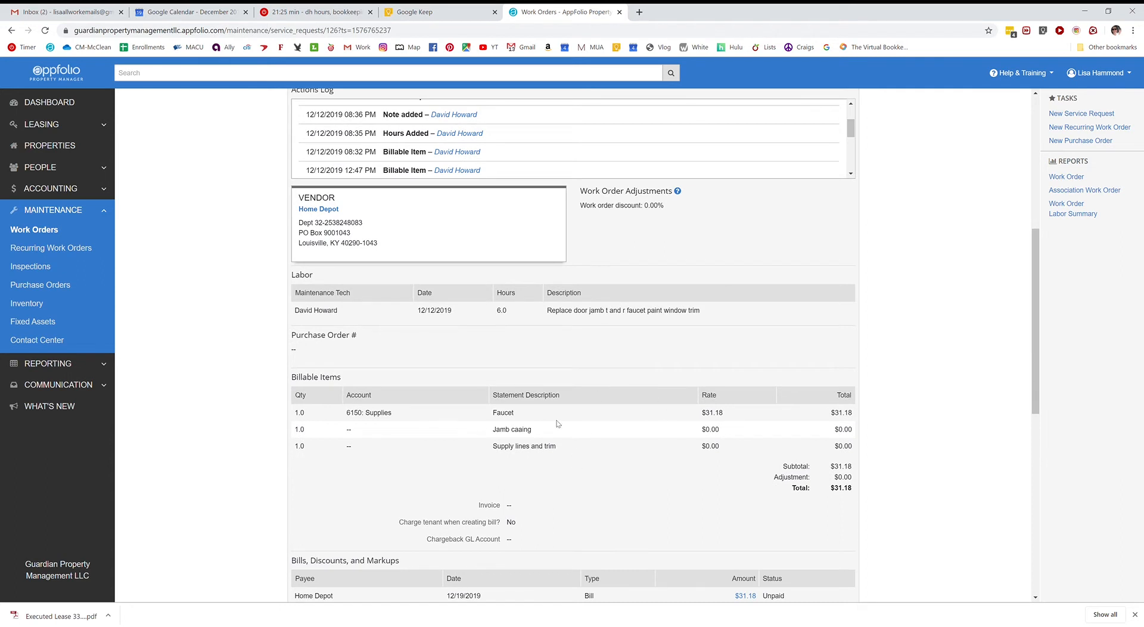
scroll(down, 3)
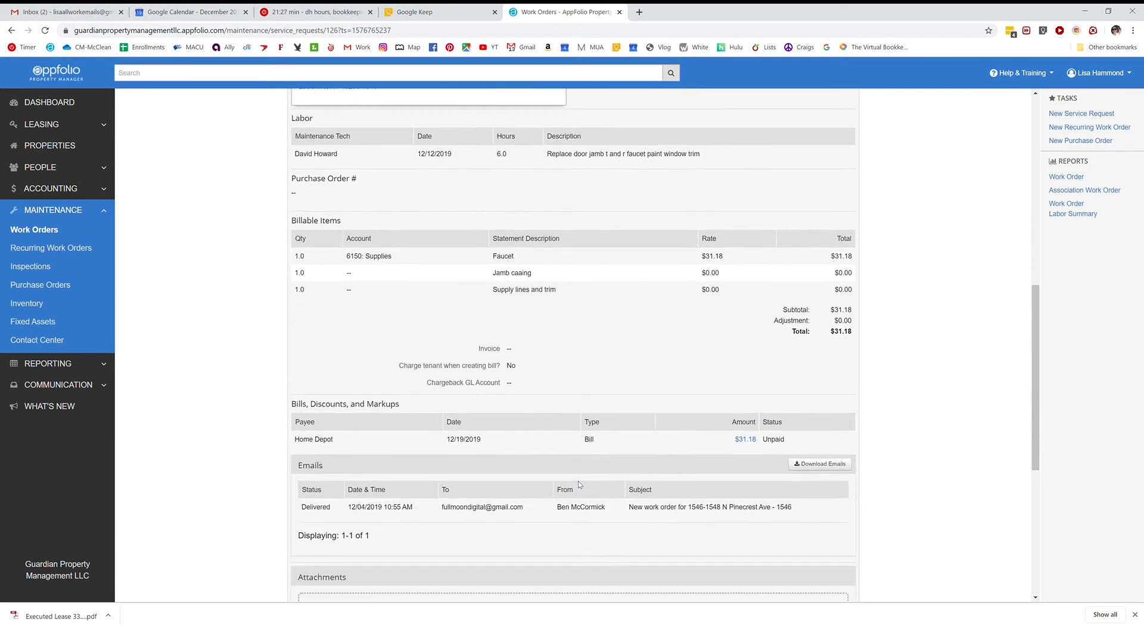
scroll(down, 3)
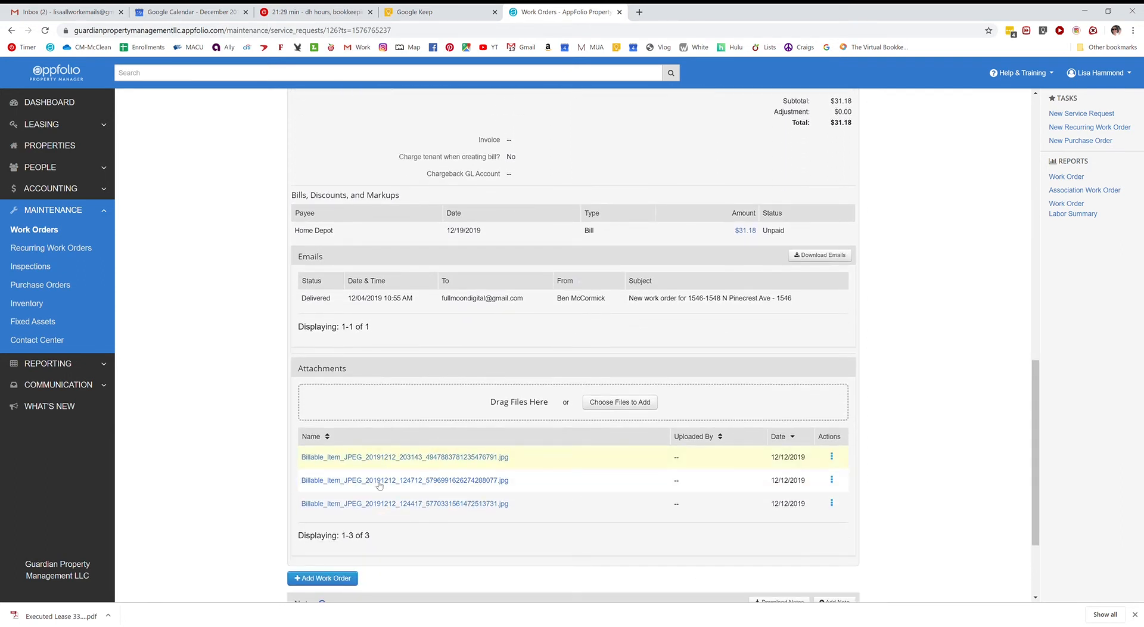
mouse_move(609, 425)
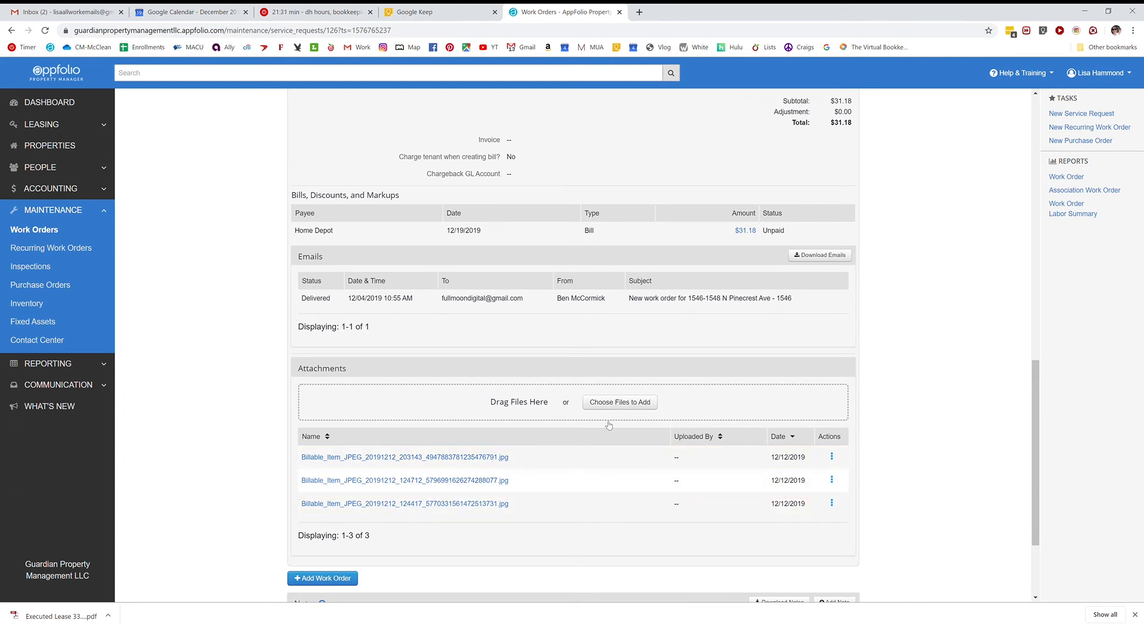
scroll(up, 3)
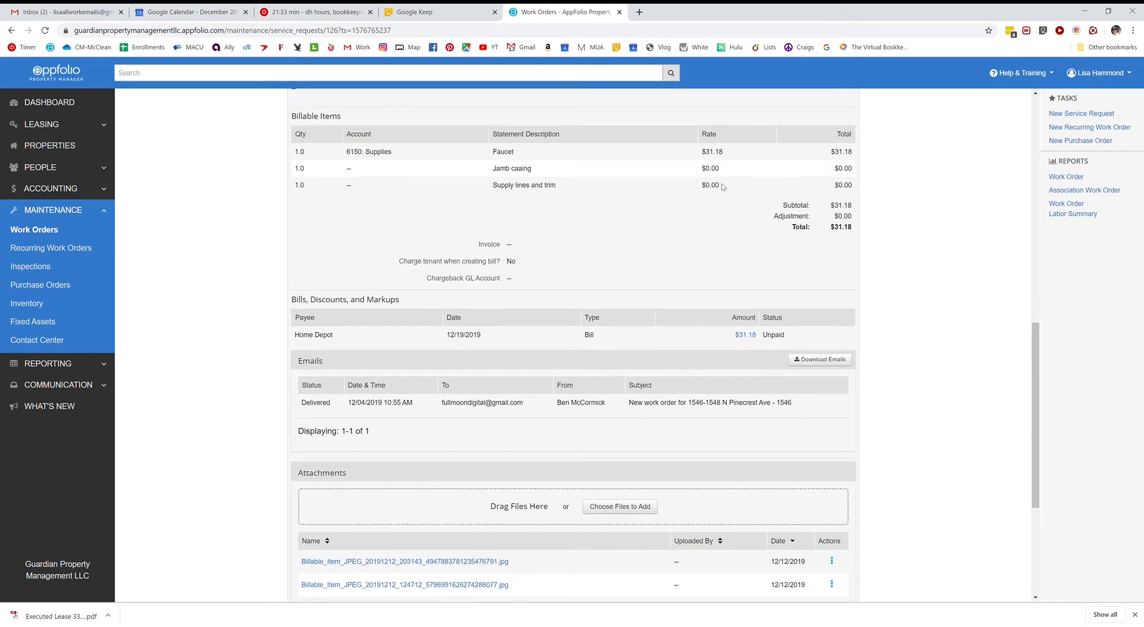
scroll(up, 3)
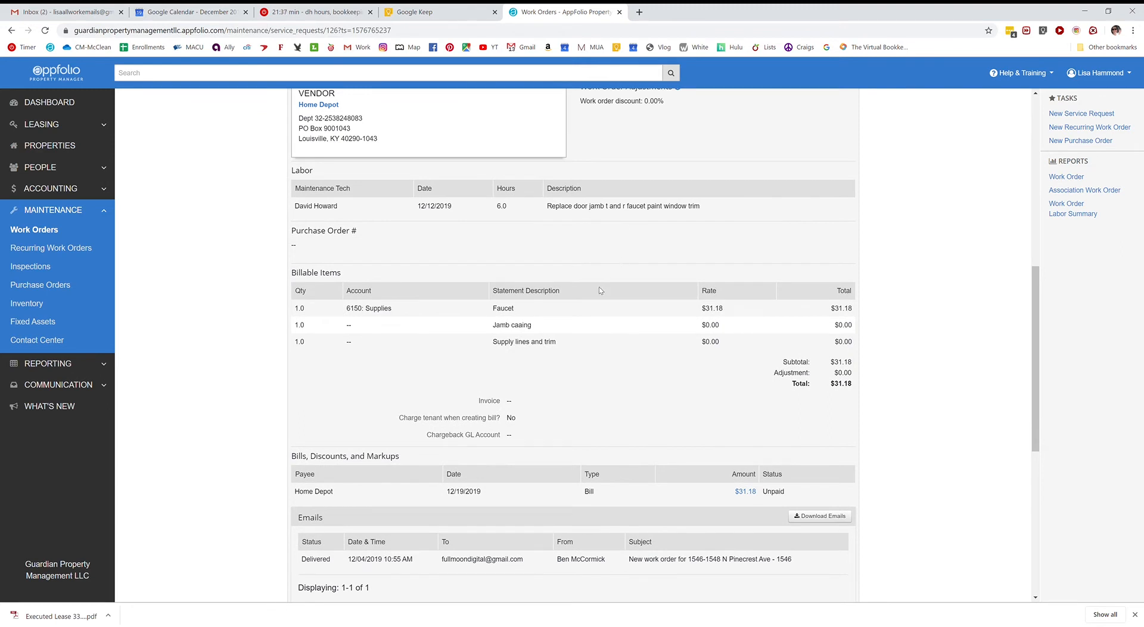
mouse_move(256, 384)
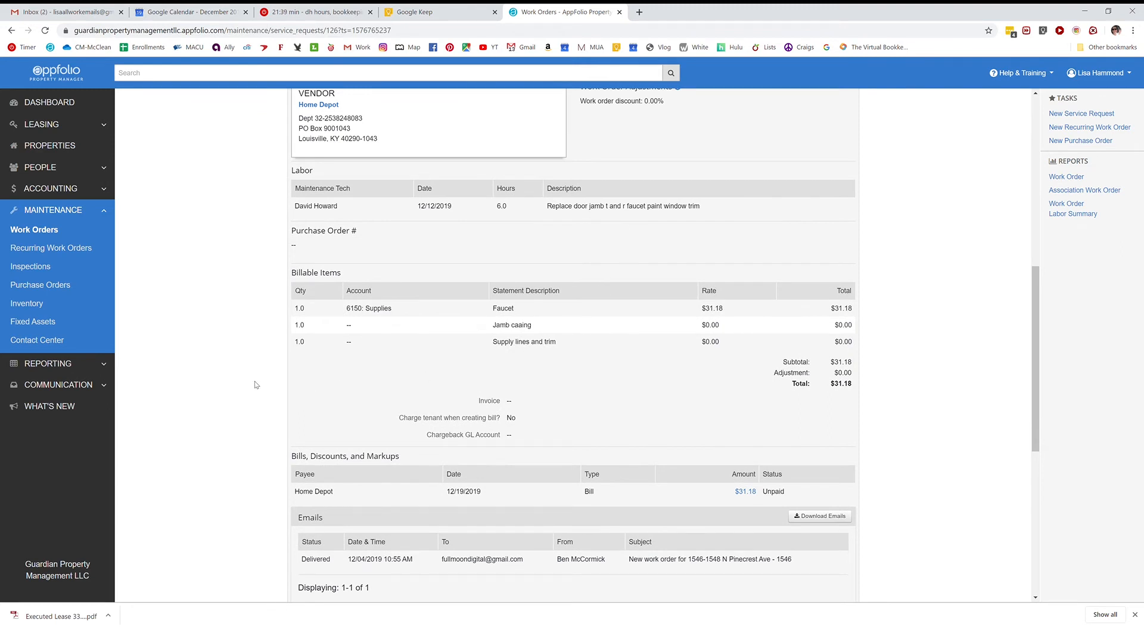
scroll(up, 3)
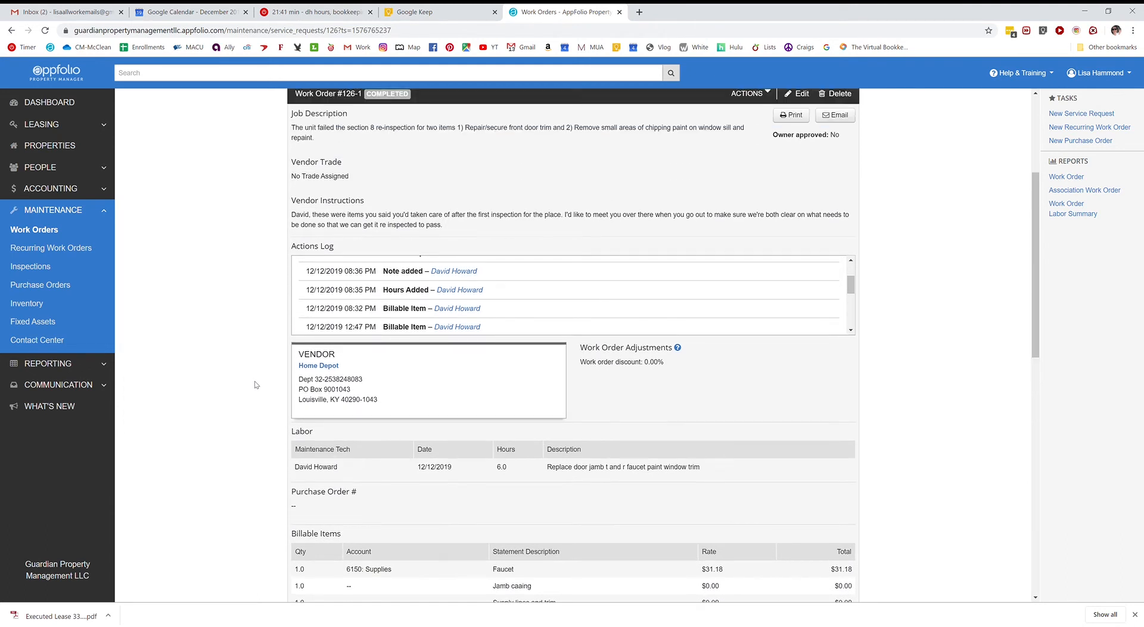
click(747, 250)
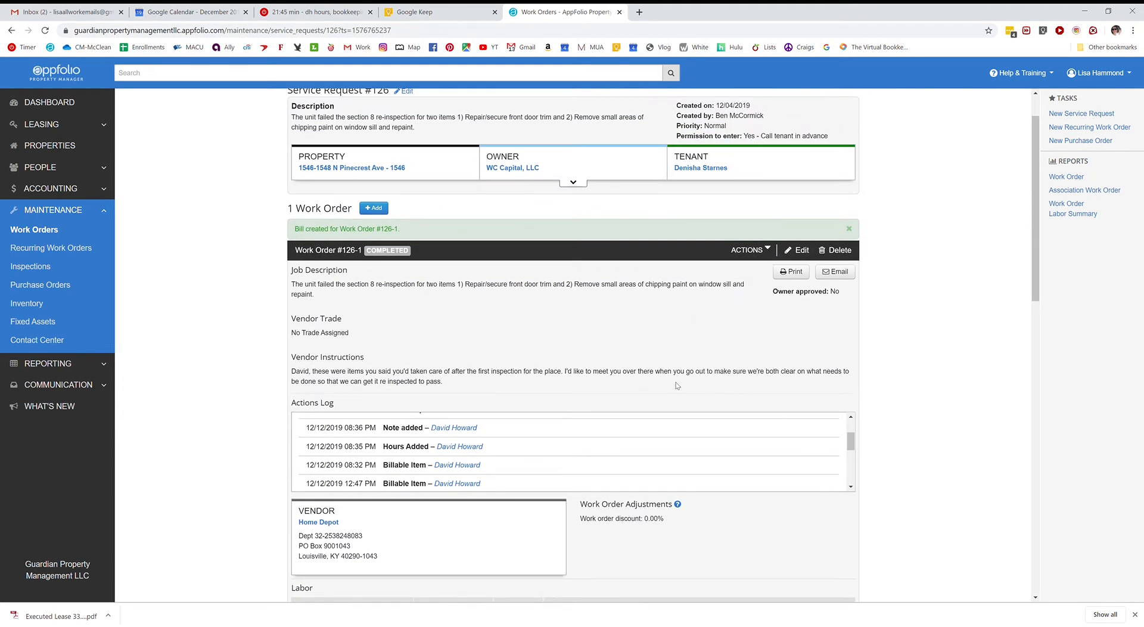
mouse_move(575, 402)
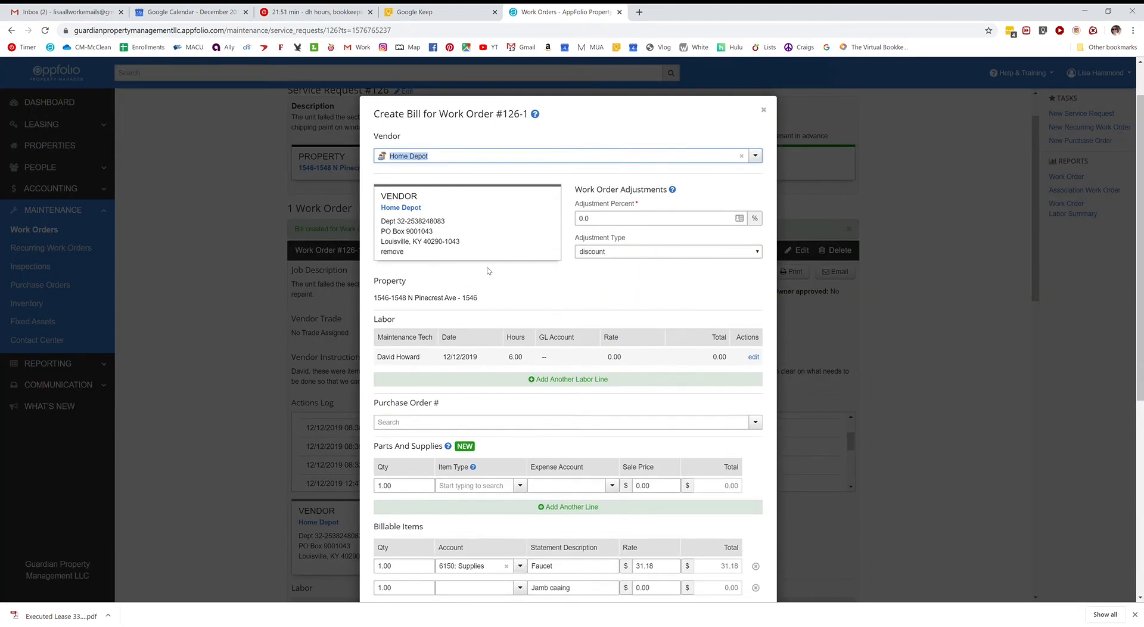
- Search 'su' in the Jamb caaing line's Account dropdown
scroll(down, 3)
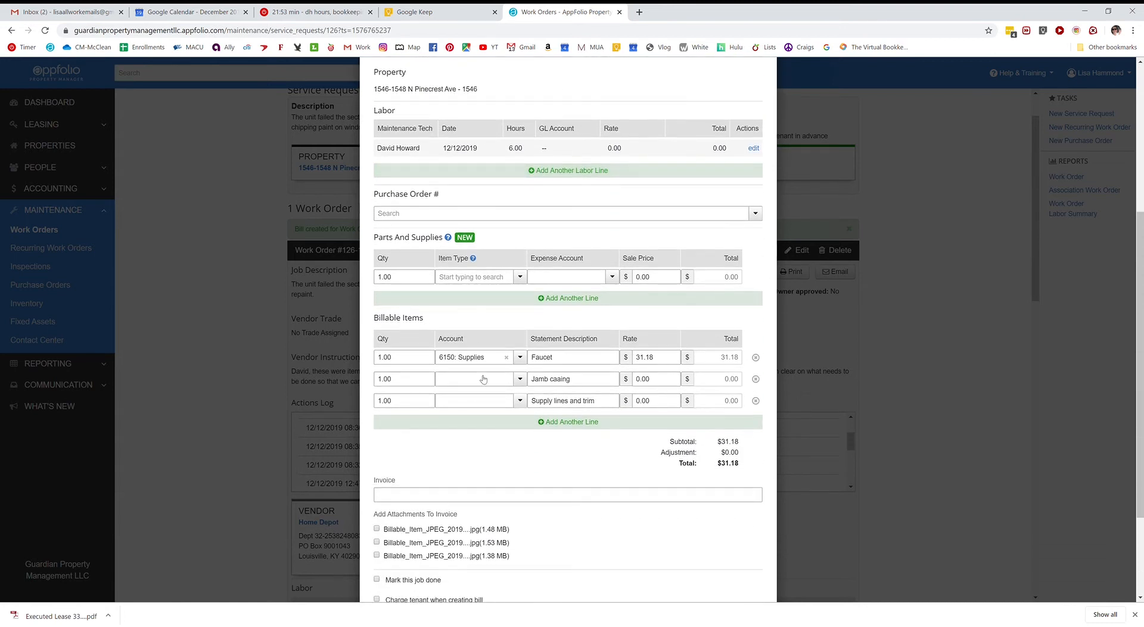
click(479, 379)
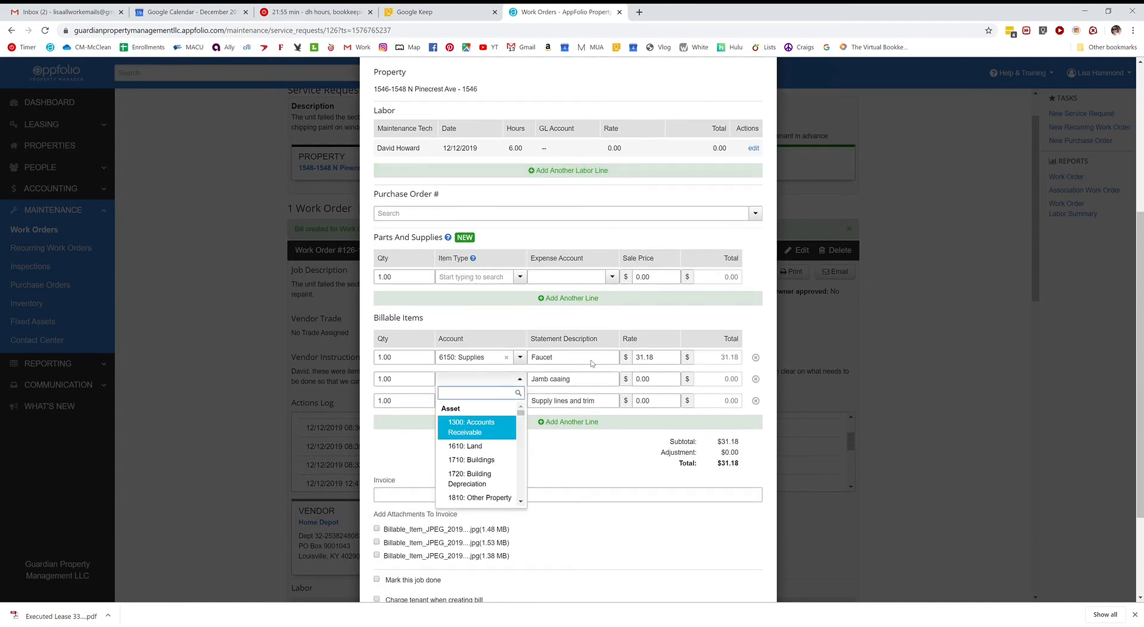
mouse_move(633, 399)
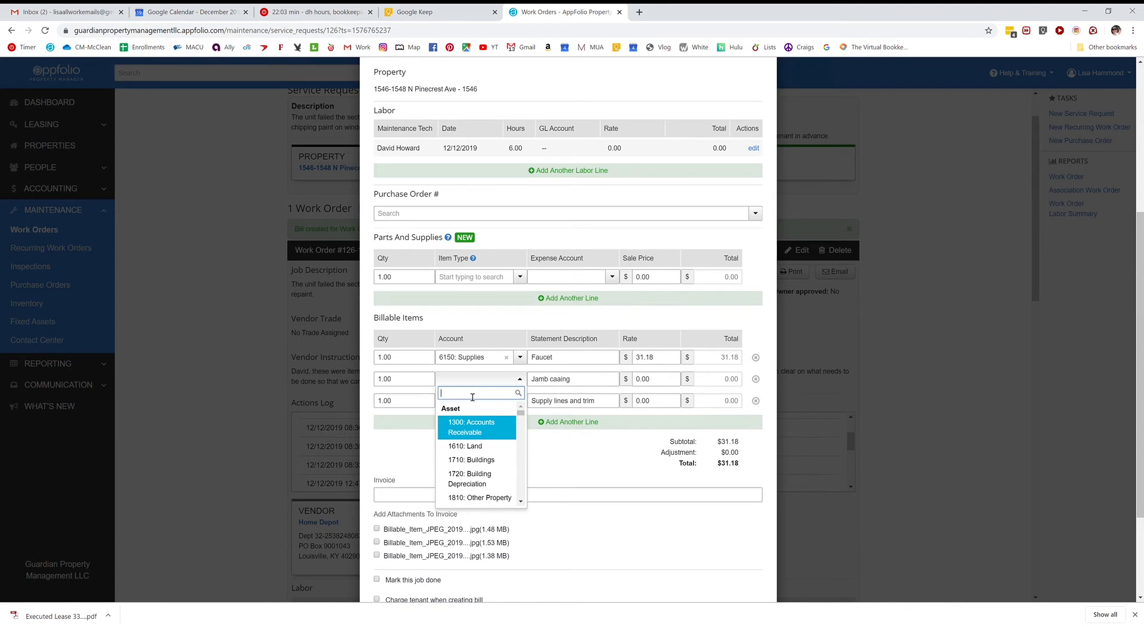
text(su)
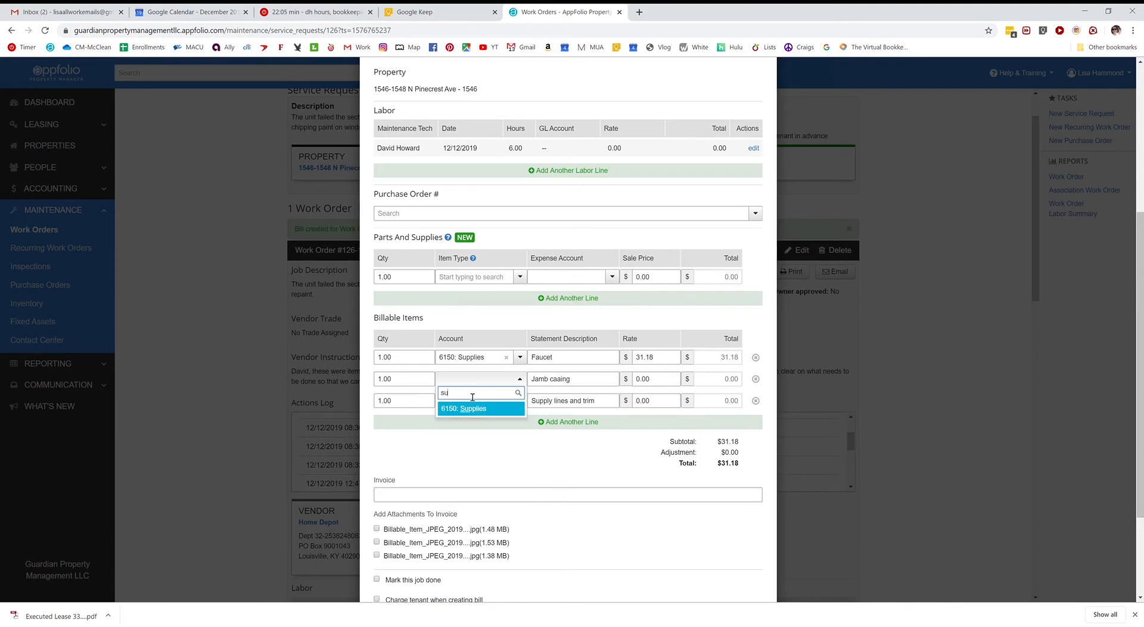
- Charge Jamb casing to 6150: Supplies at 16.95 and attach the second photo
click(464, 408)
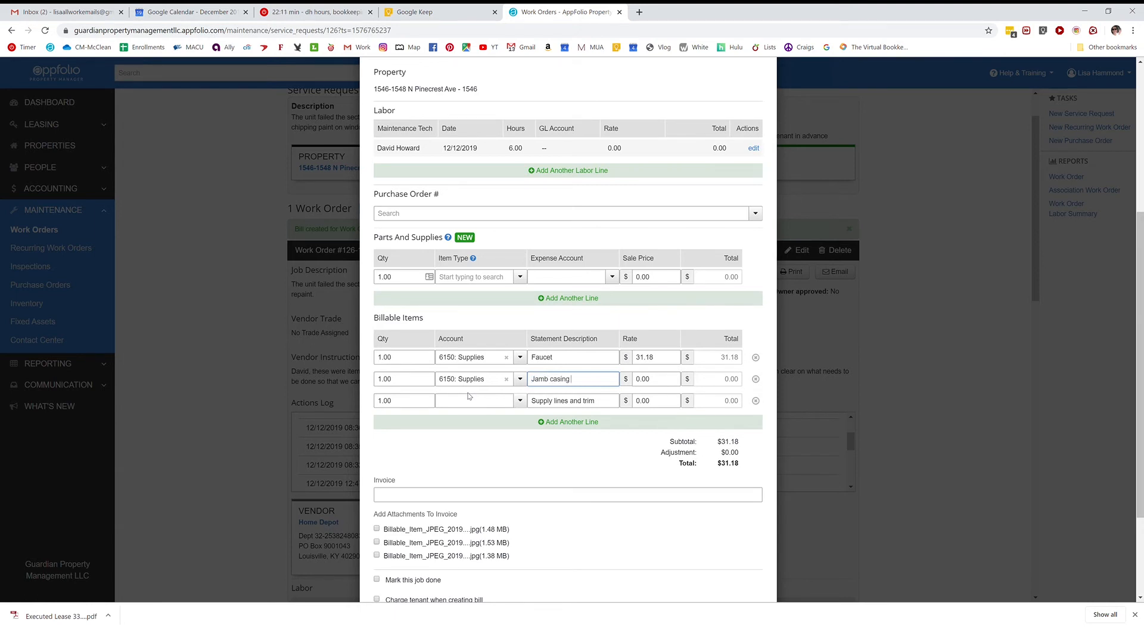
click(652, 378)
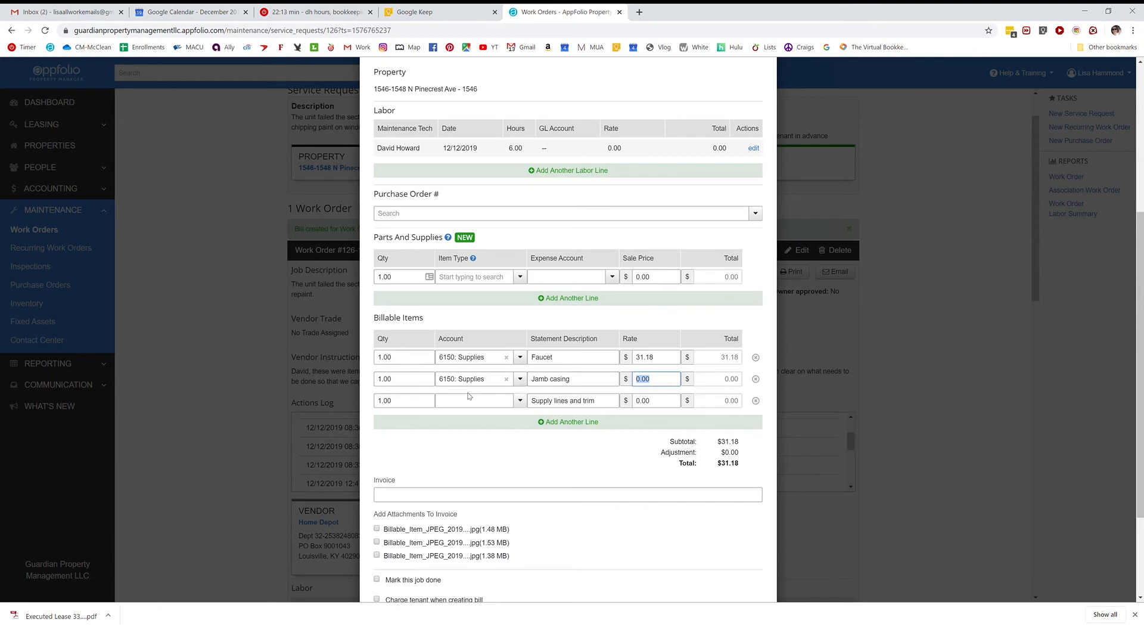
text(16.95)
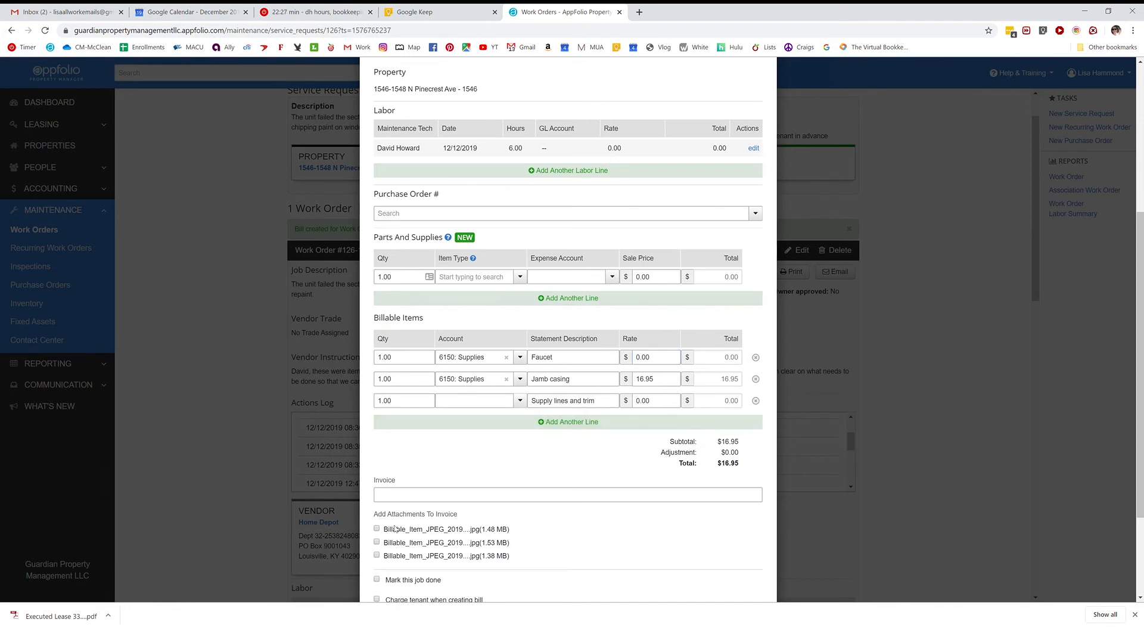
click(377, 542)
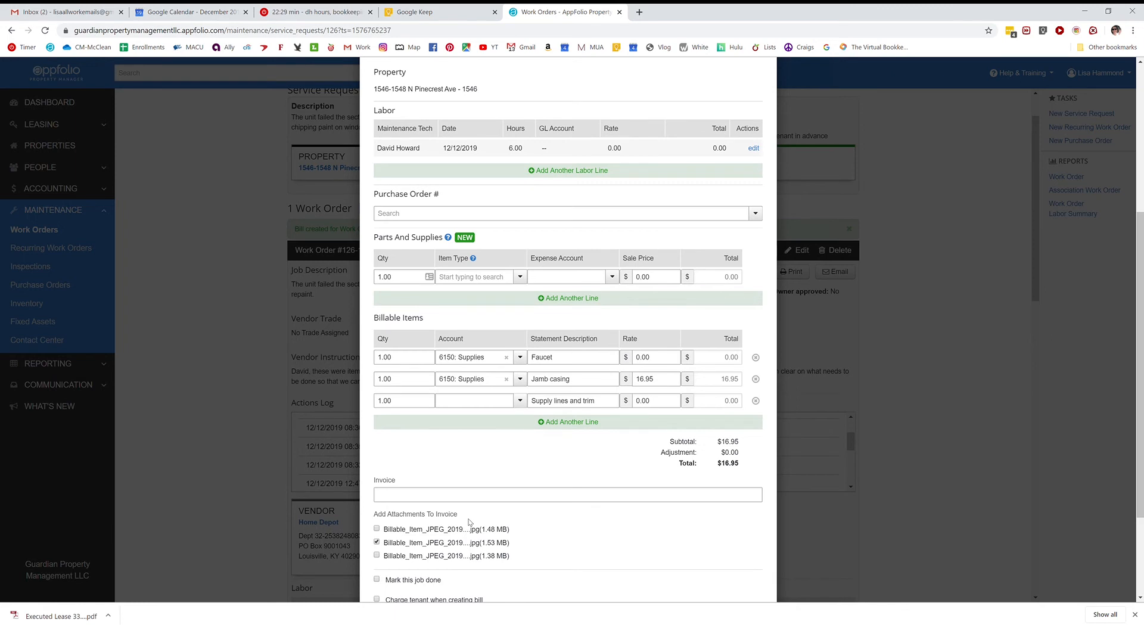
scroll(down, 3)
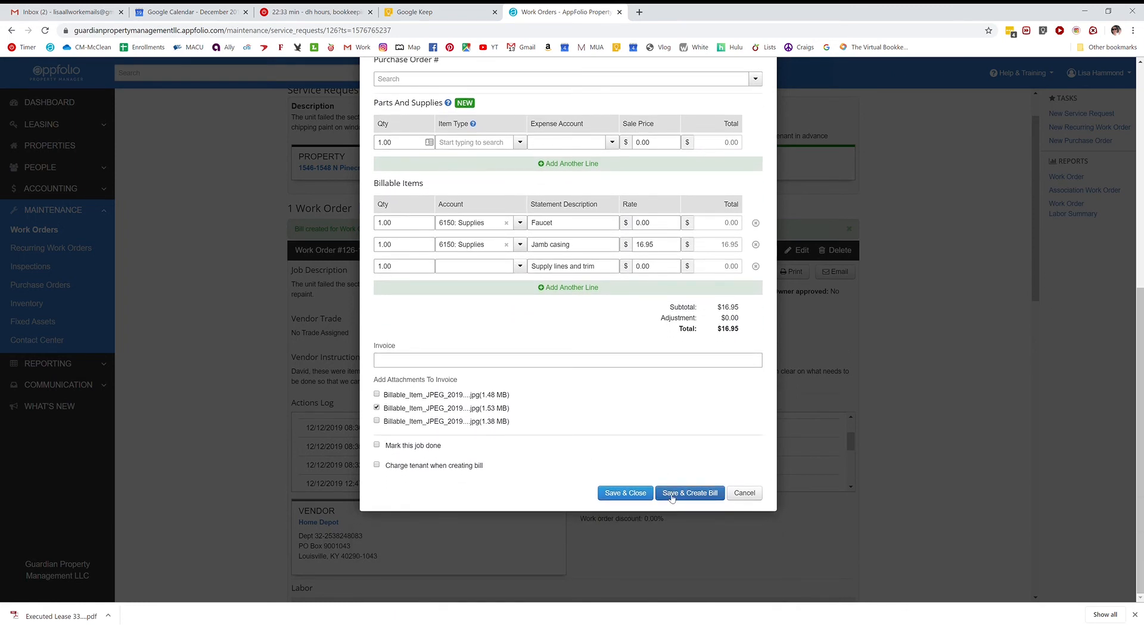
- Save and create the bill, continuing past the existing-bill warning for #126-1
click(688, 493)
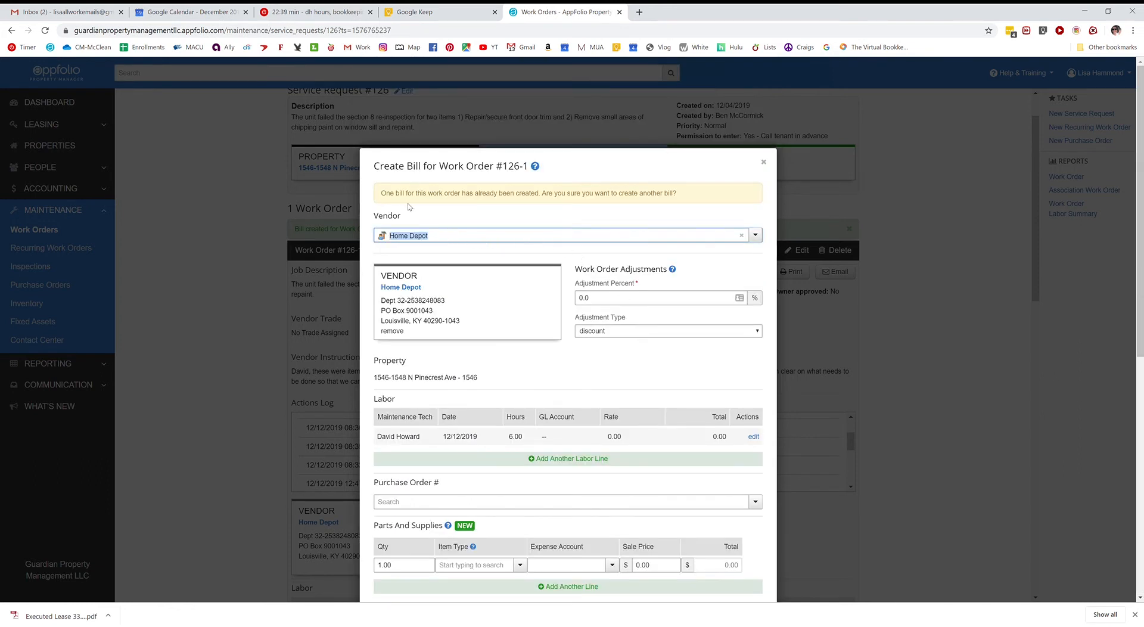
mouse_move(562, 285)
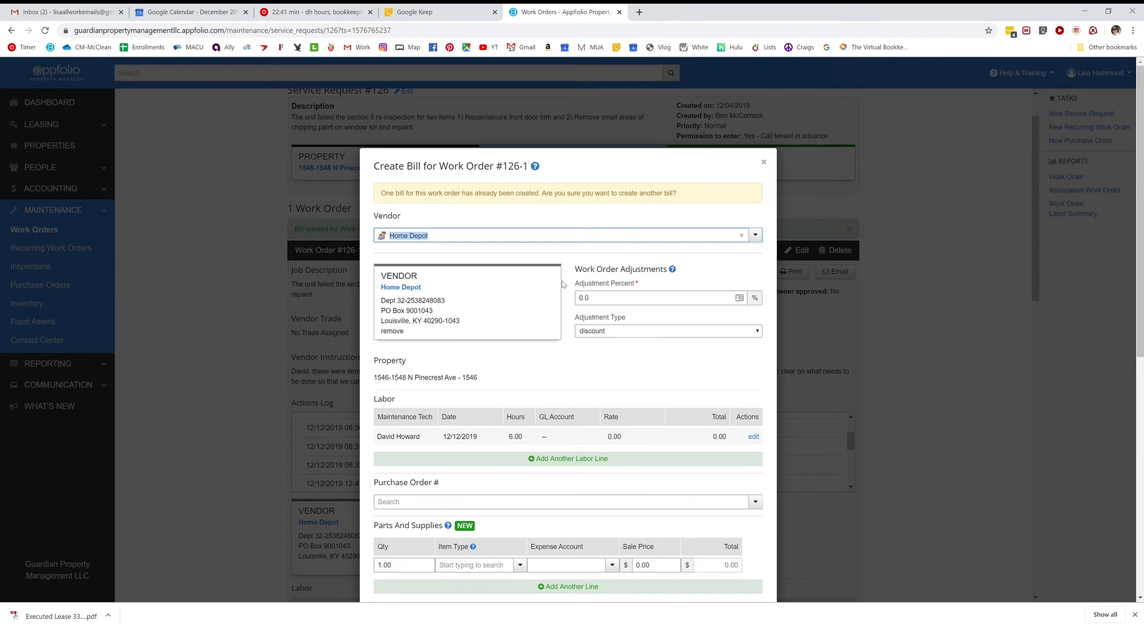
scroll(down, 3)
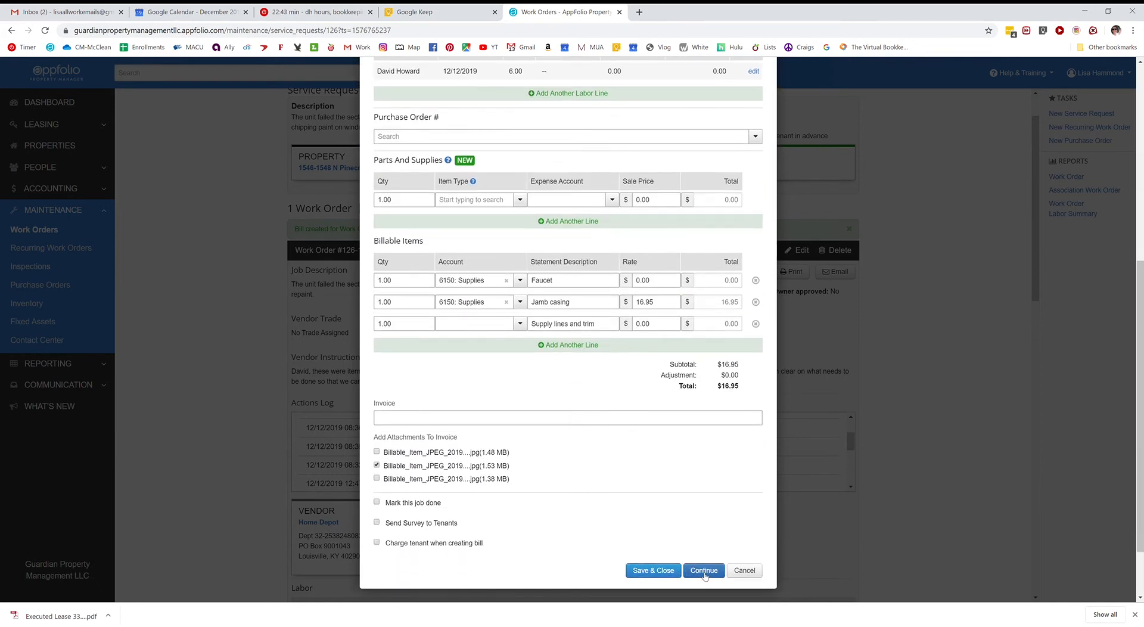
mouse_move(652, 570)
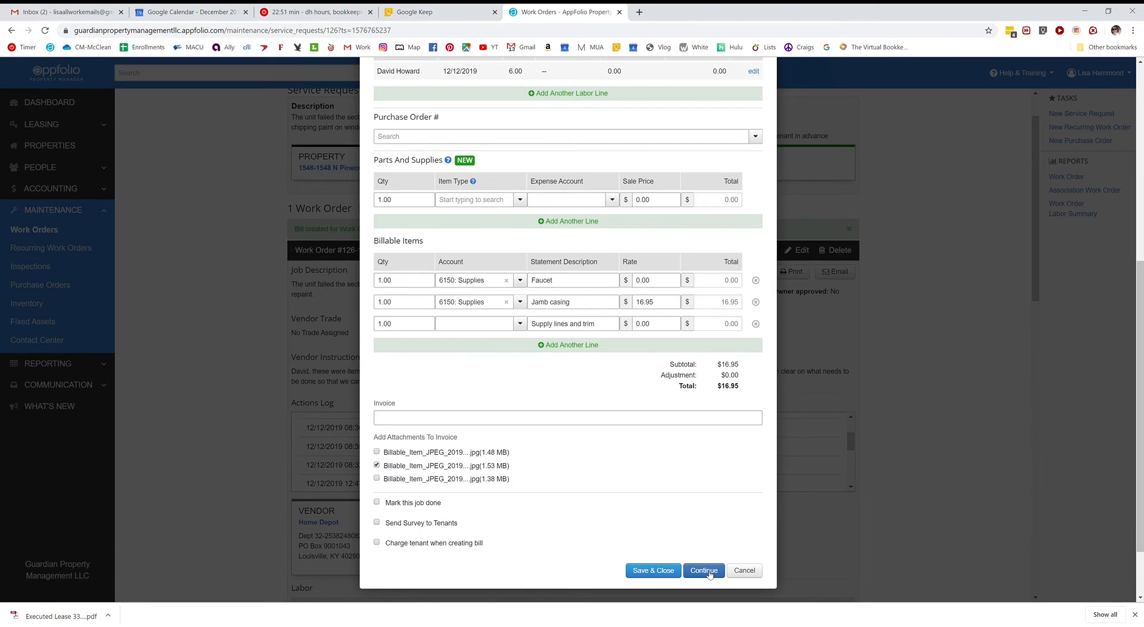
click(702, 569)
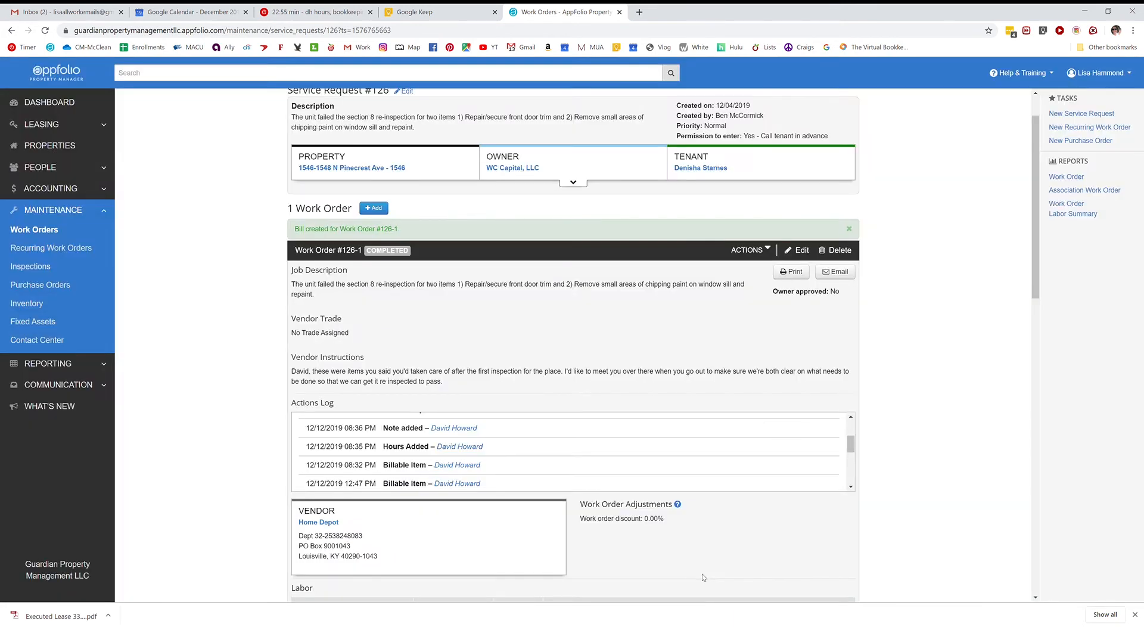
scroll(up, 3)
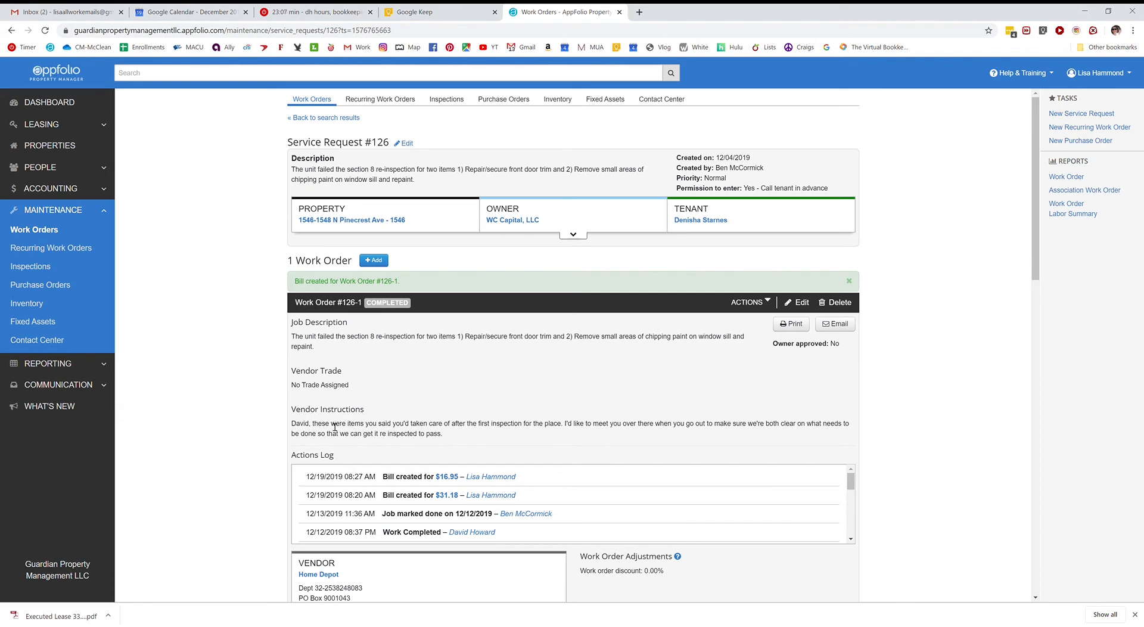
mouse_move(447, 476)
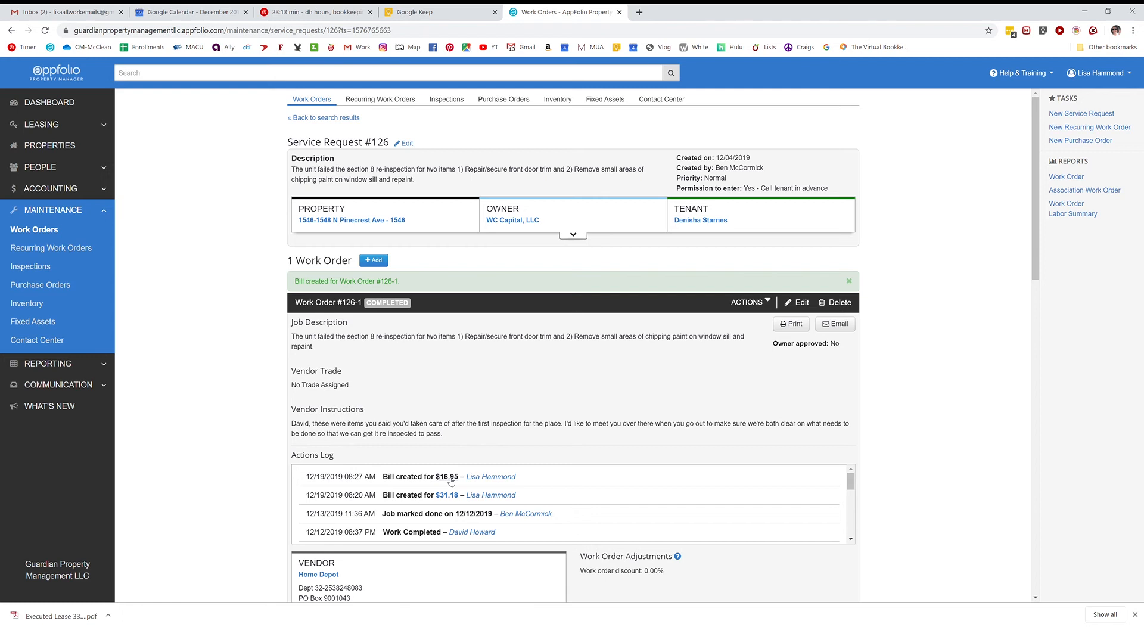
mouse_move(462, 491)
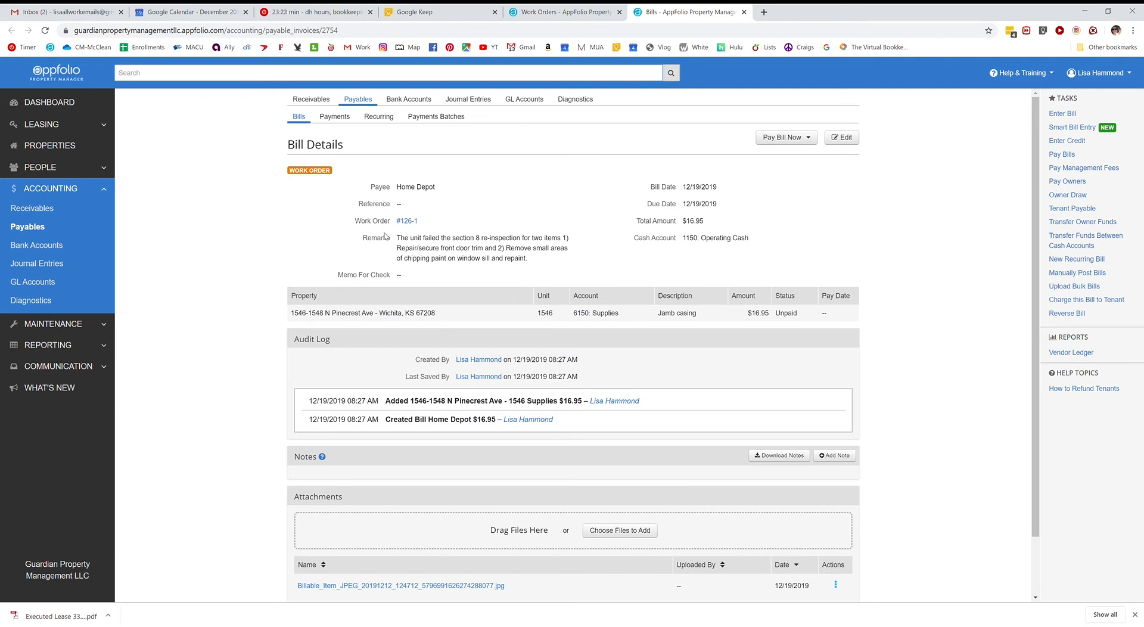
mouse_move(519, 263)
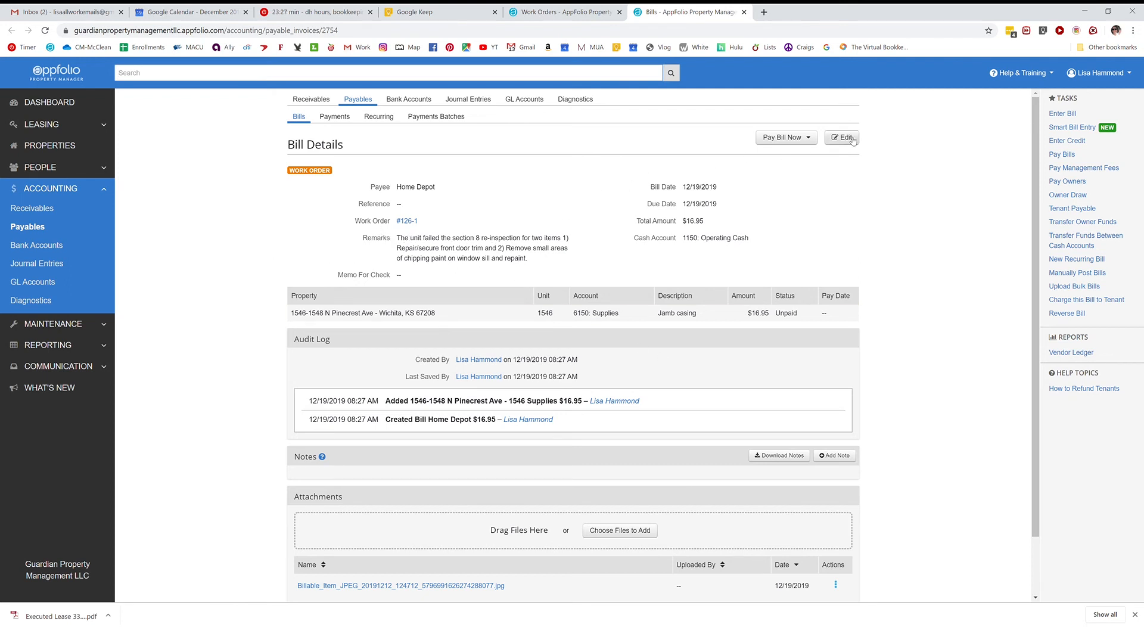
- Open the $16.95 Home Depot jamb casing bill for editing
click(841, 137)
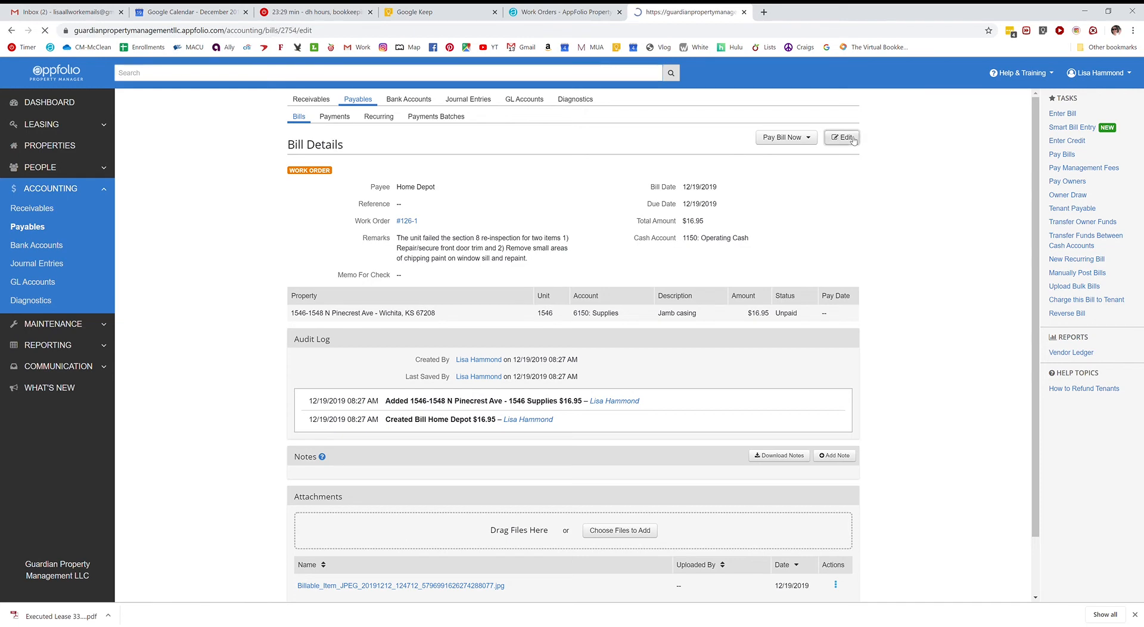
- Set the bill date to January 22, 2020 from the calendar
click(841, 137)
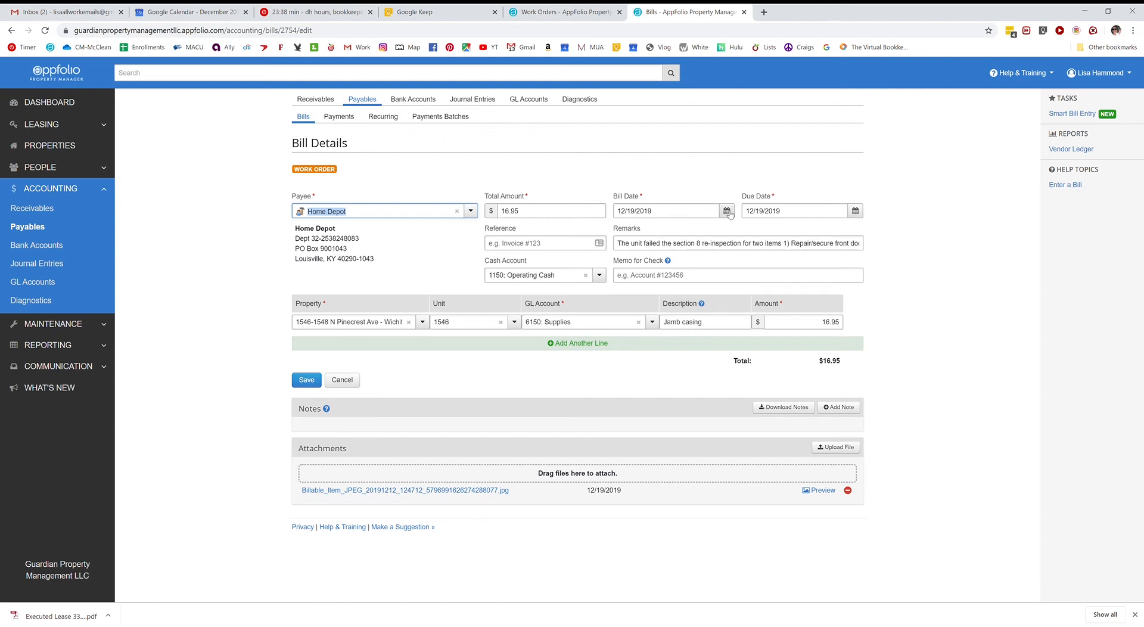
click(726, 211)
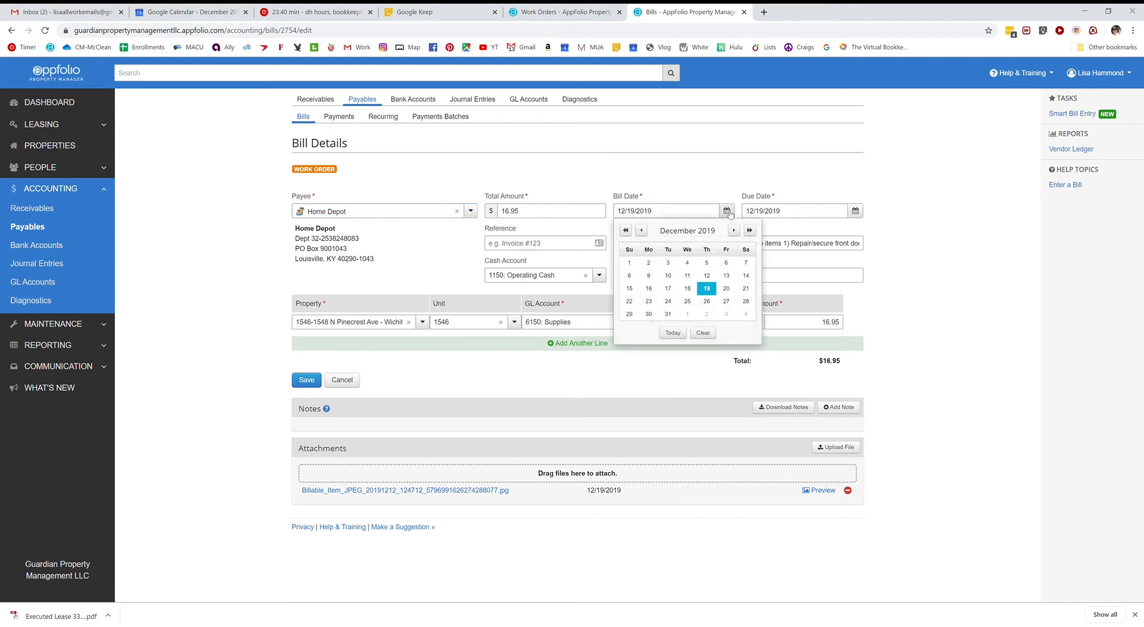
click(733, 229)
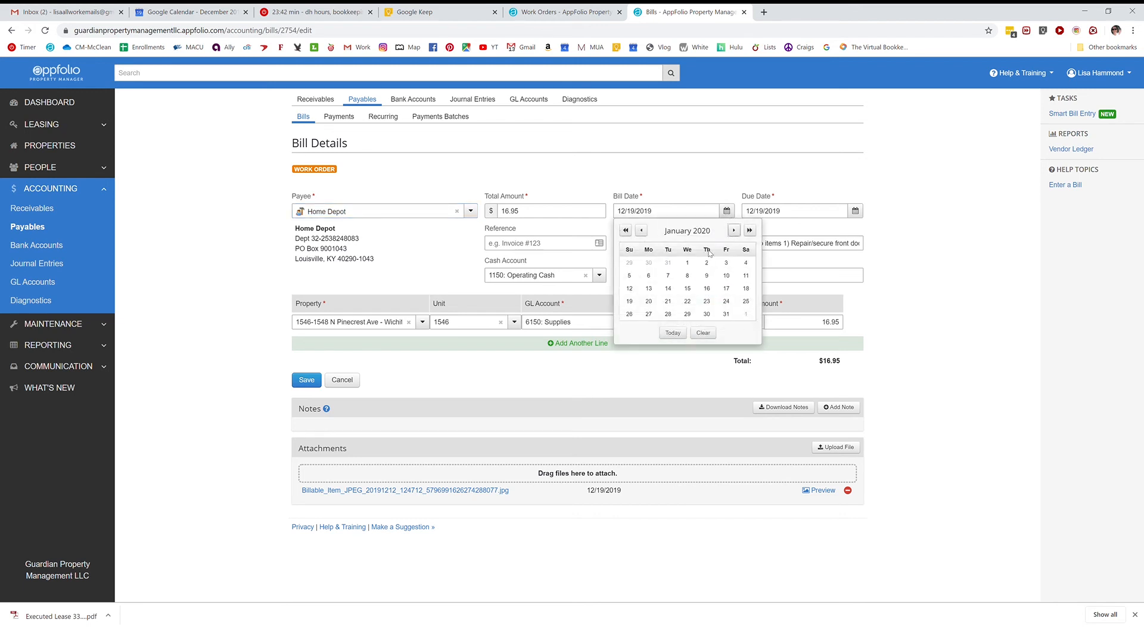
click(686, 300)
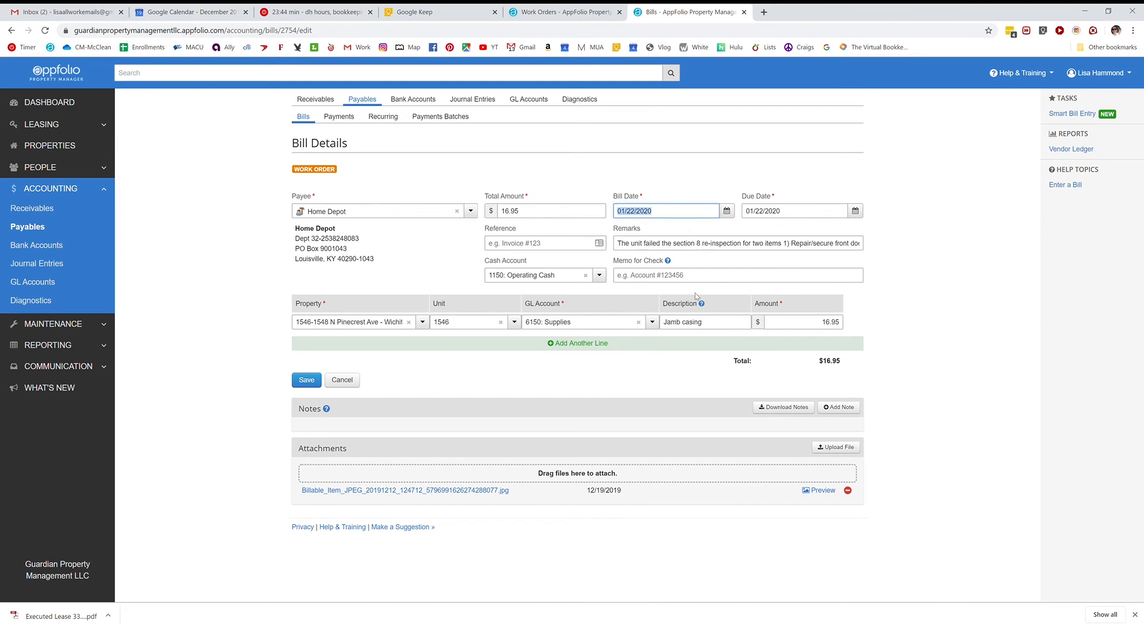
mouse_move(643, 237)
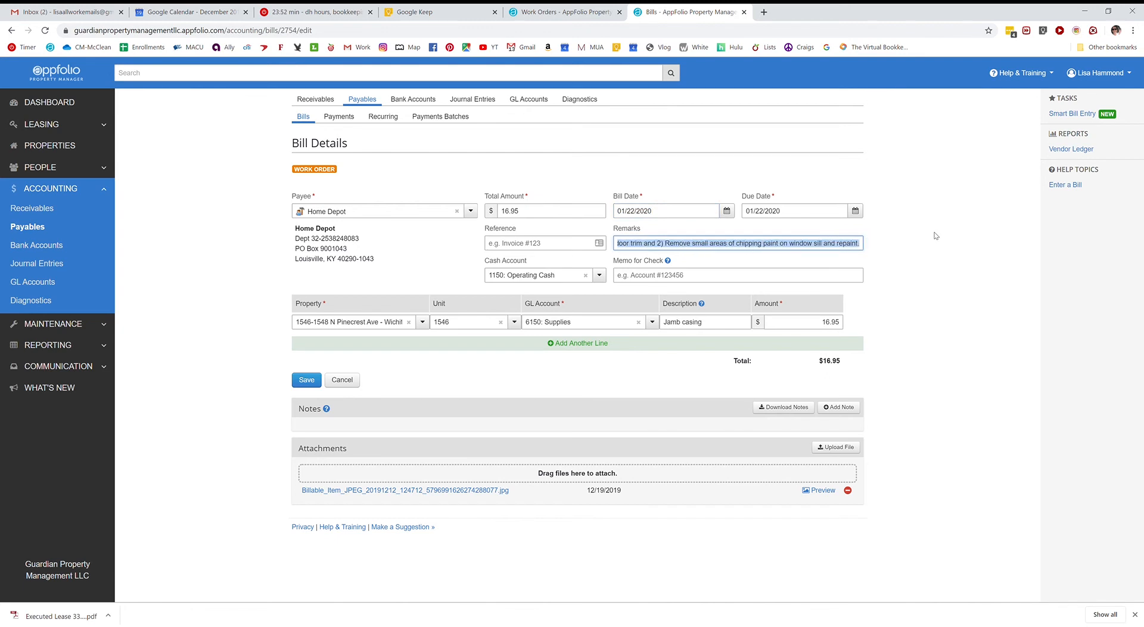
- Change remarks to 'repair door' and save, confirming the future-month warning
text(repair)
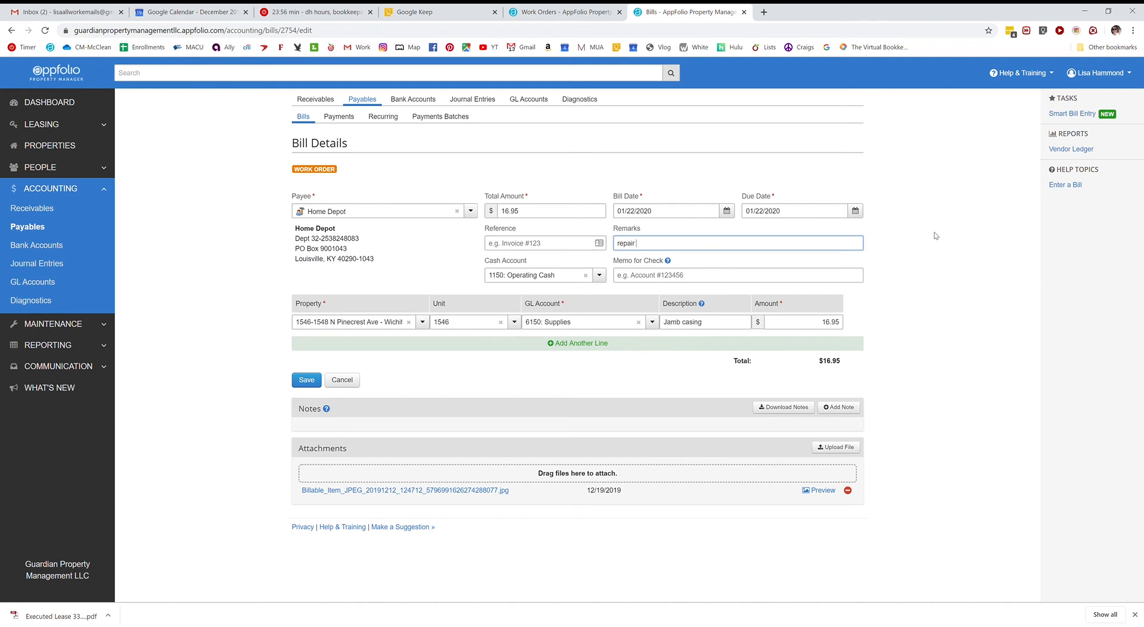
text(door)
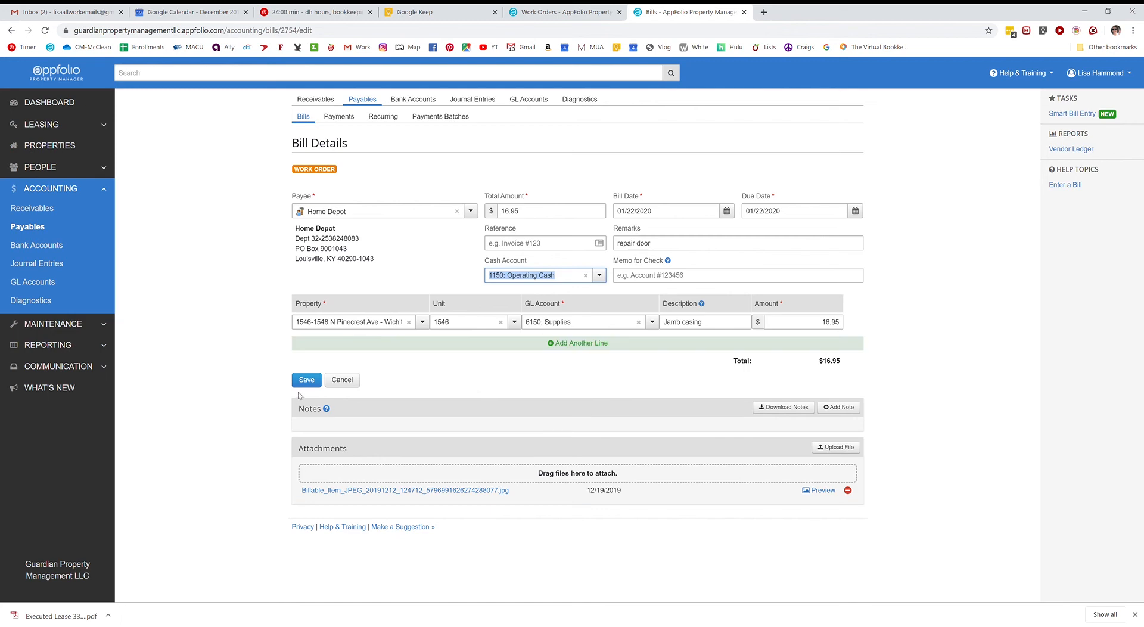
click(306, 380)
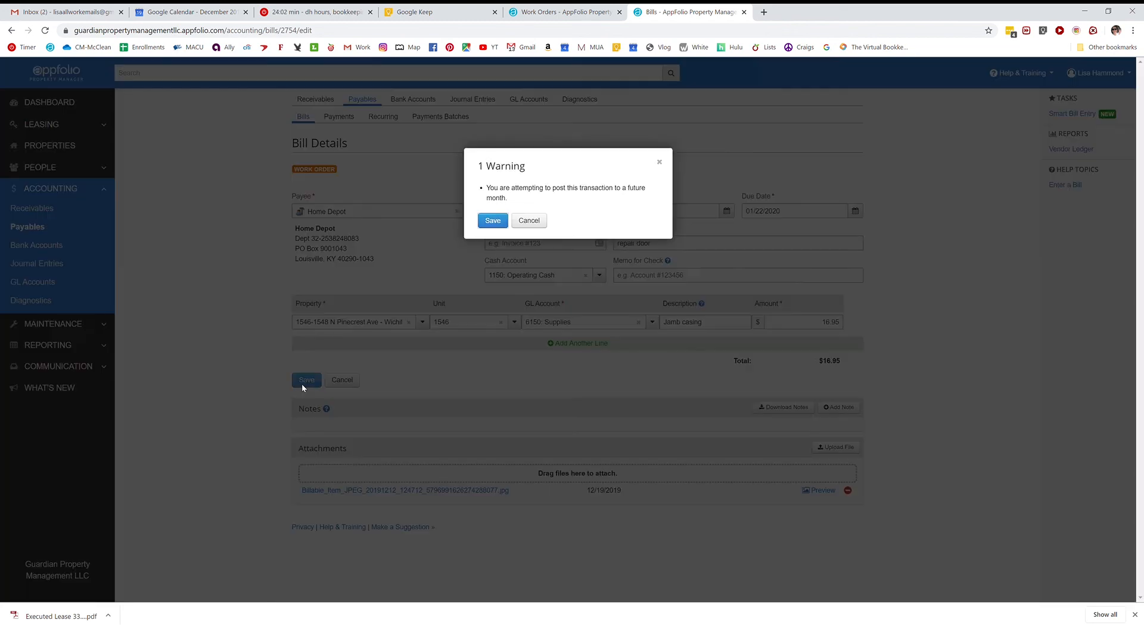
mouse_move(492, 221)
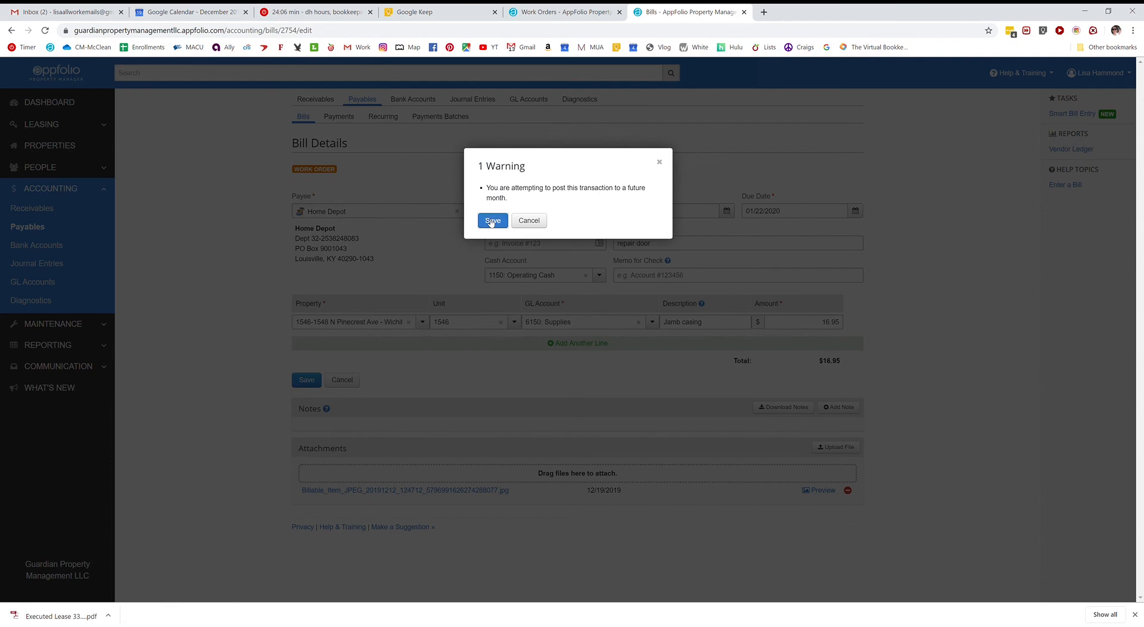
click(492, 220)
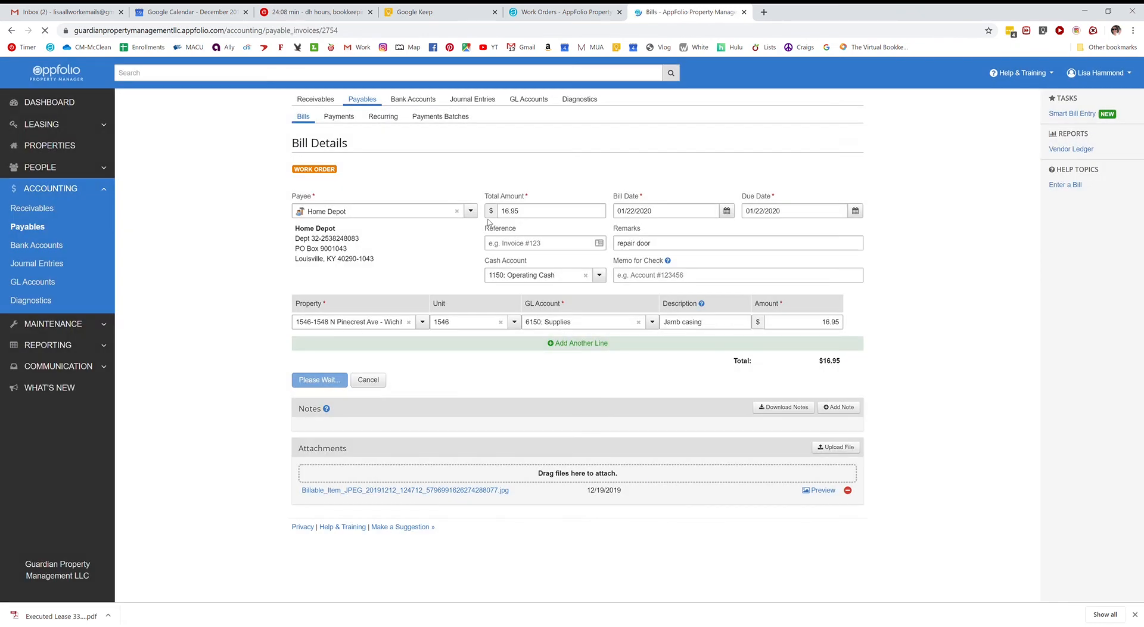
- Check the saved bill's 01/22/2020 dates, 'repair door' remarks and audit log
click(318, 380)
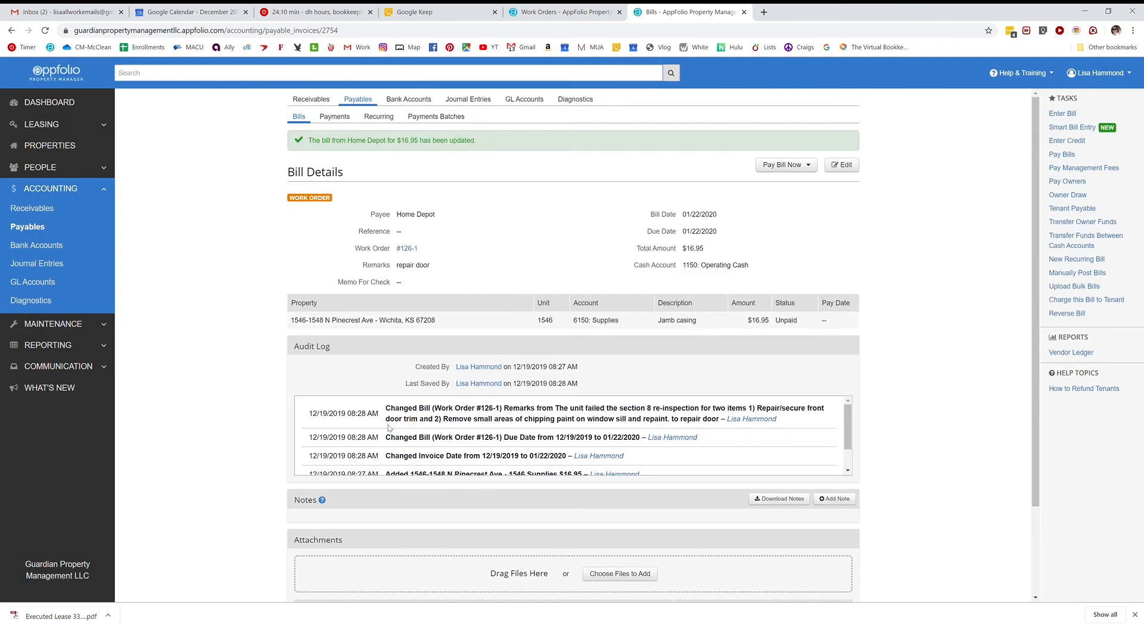
mouse_move(430, 460)
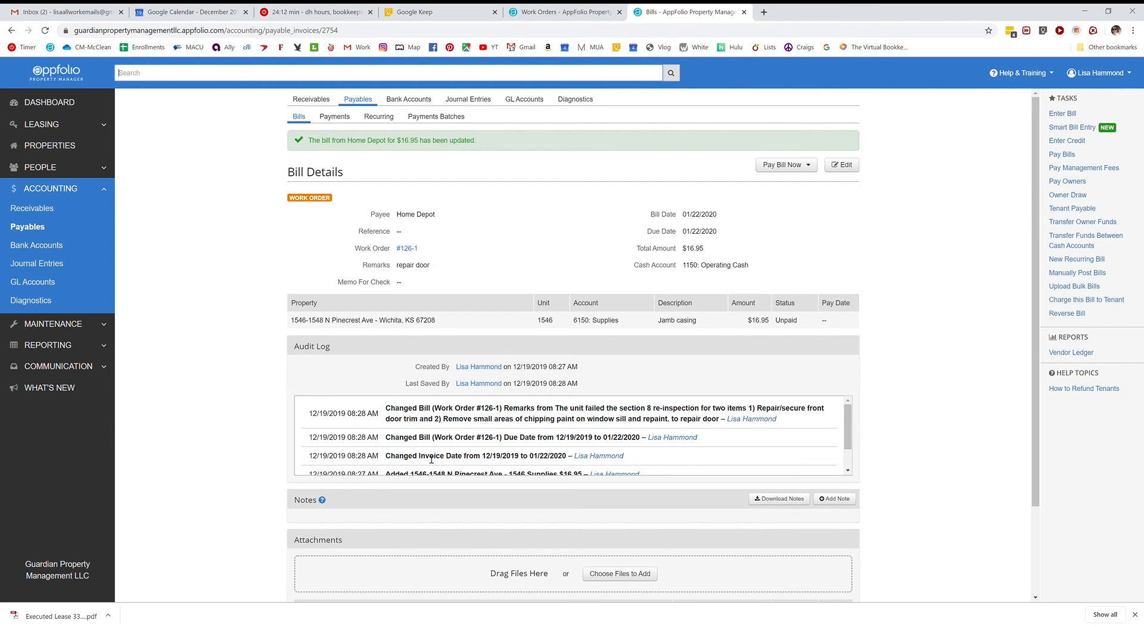
mouse_move(537, 464)
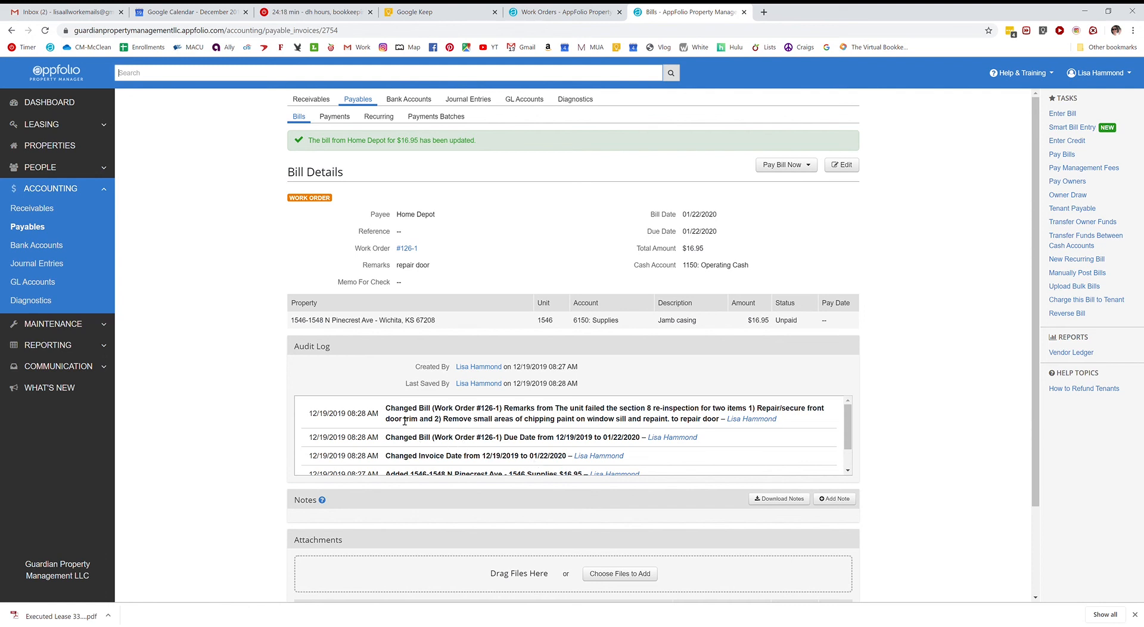
mouse_move(636, 414)
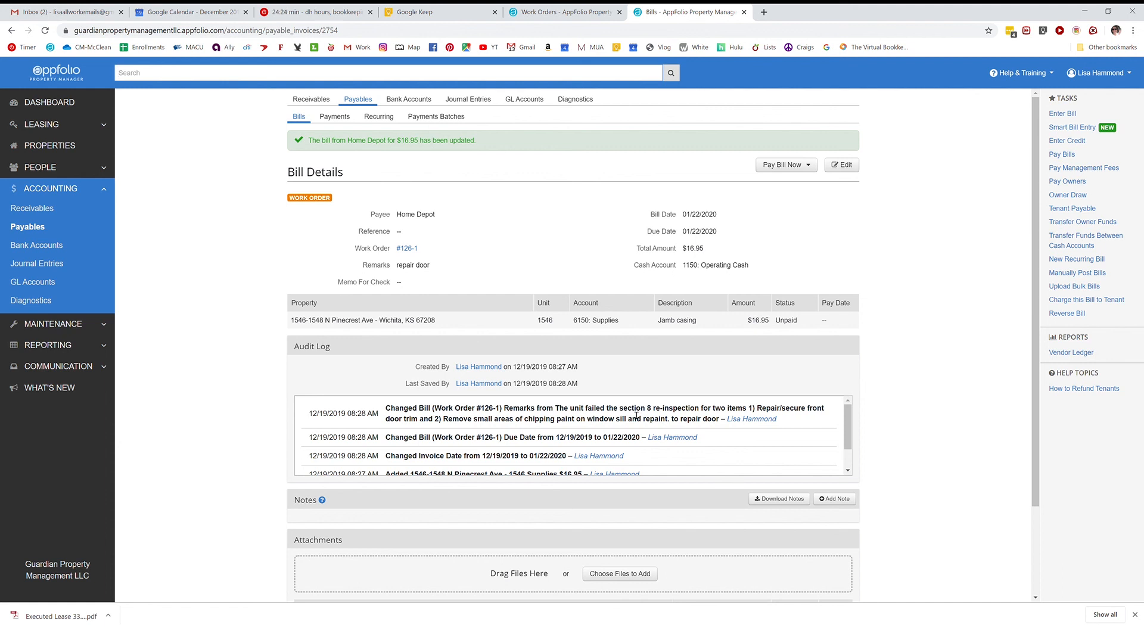
mouse_move(515, 528)
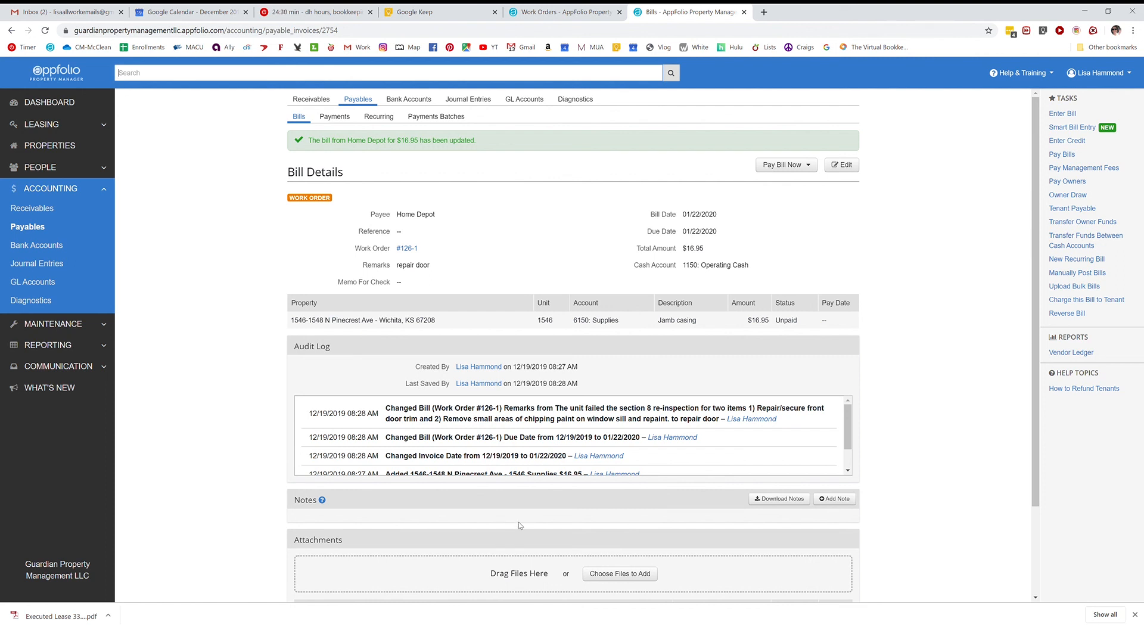
mouse_move(516, 220)
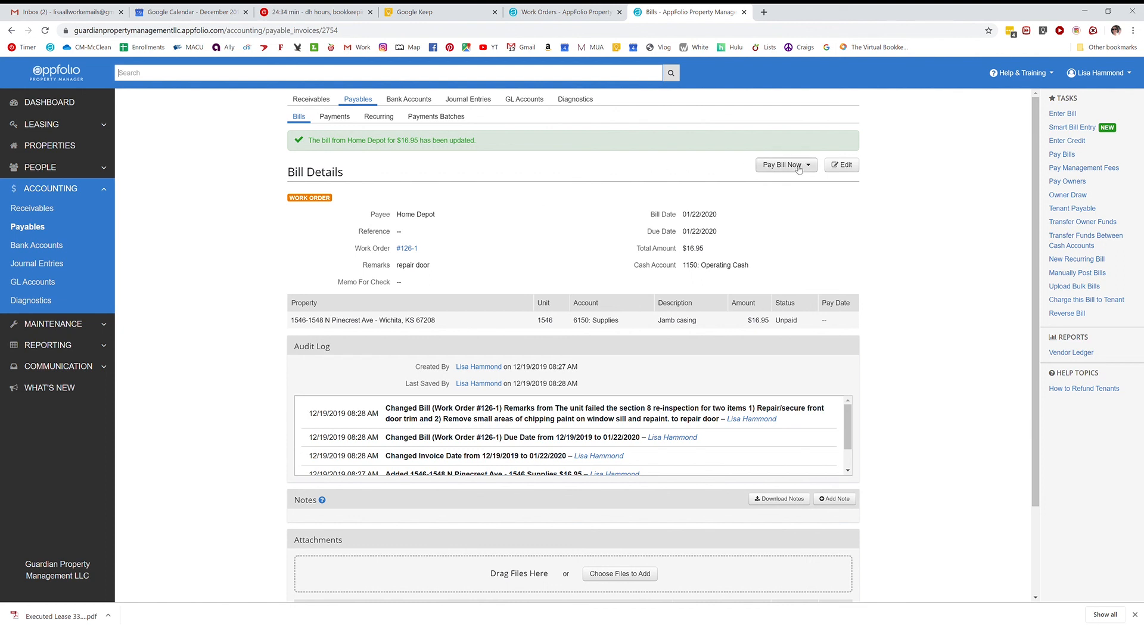
click(807, 165)
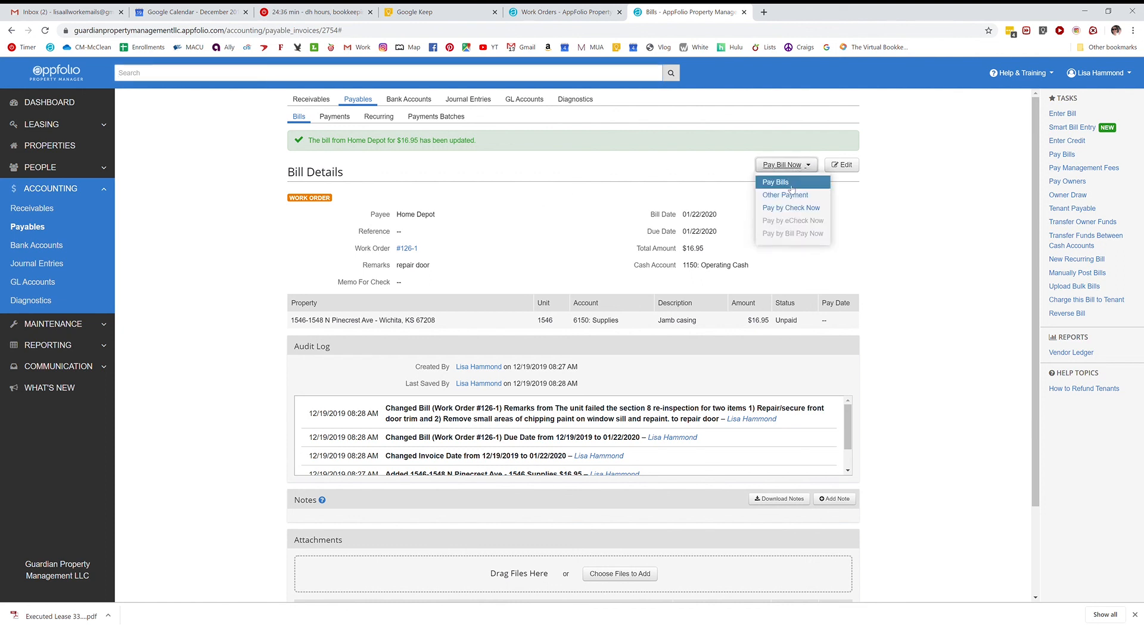
click(784, 194)
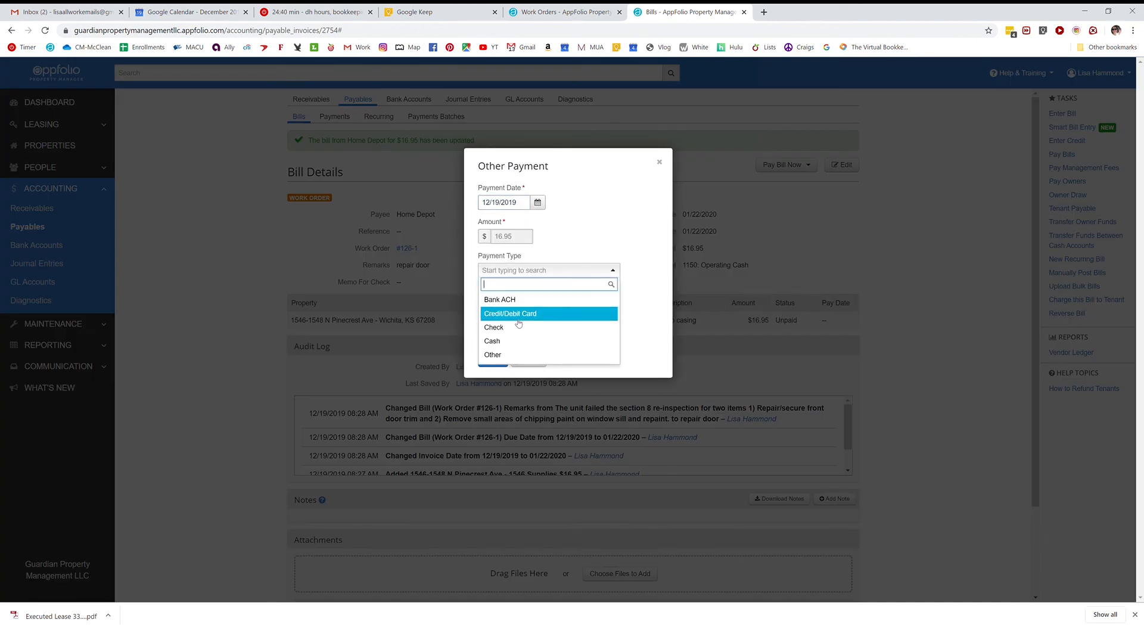
mouse_move(517, 323)
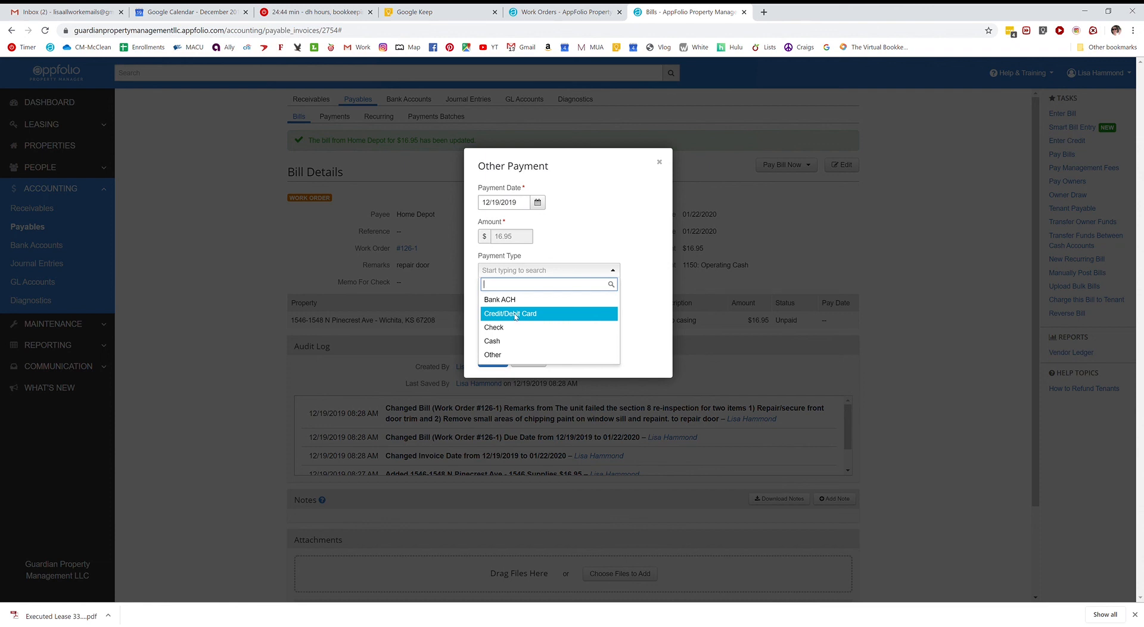
click(510, 313)
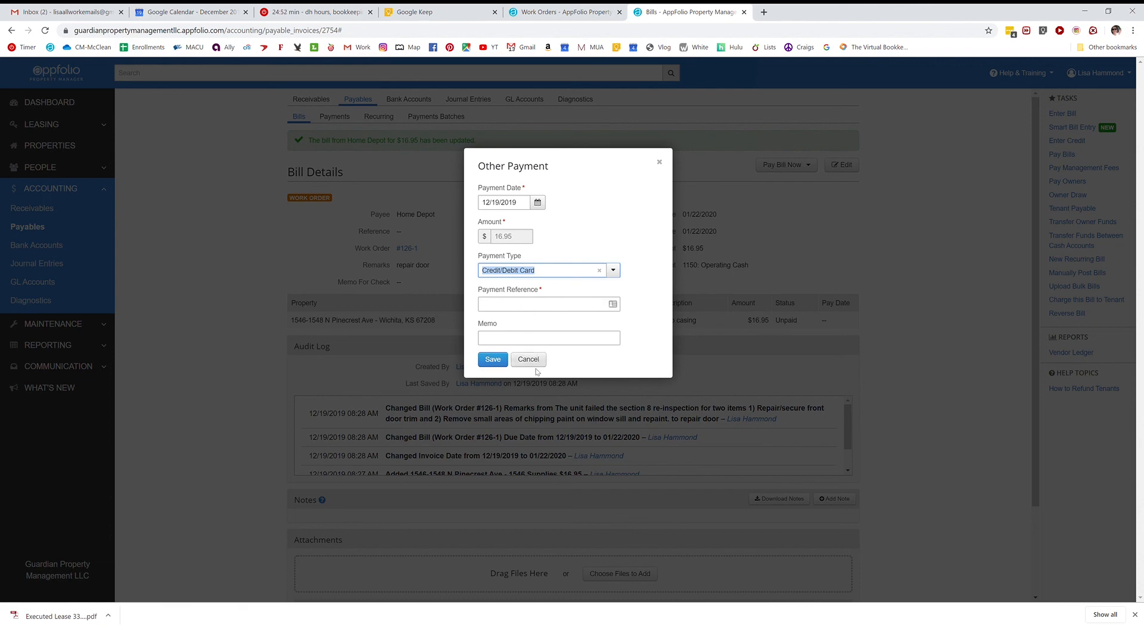
click(527, 358)
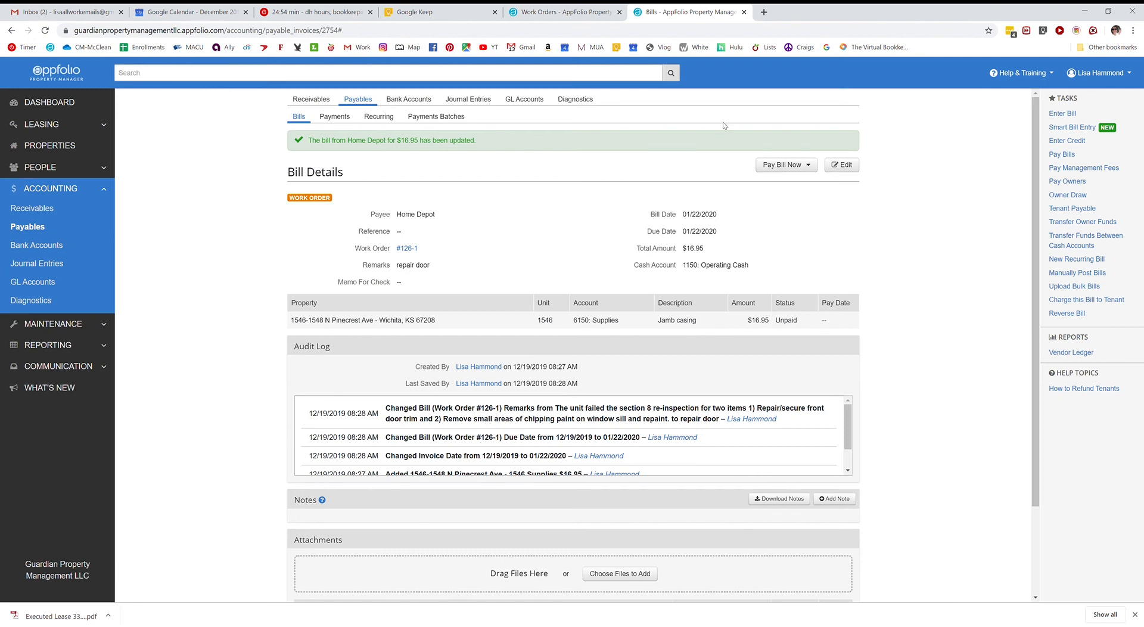
mouse_move(555, 218)
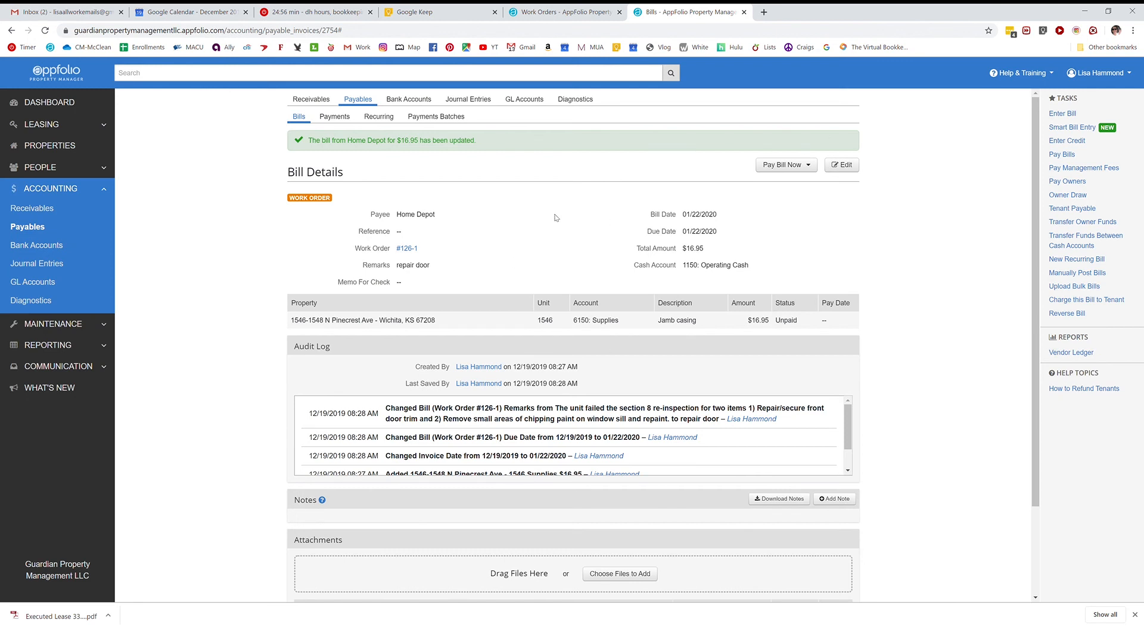
mouse_move(565, 12)
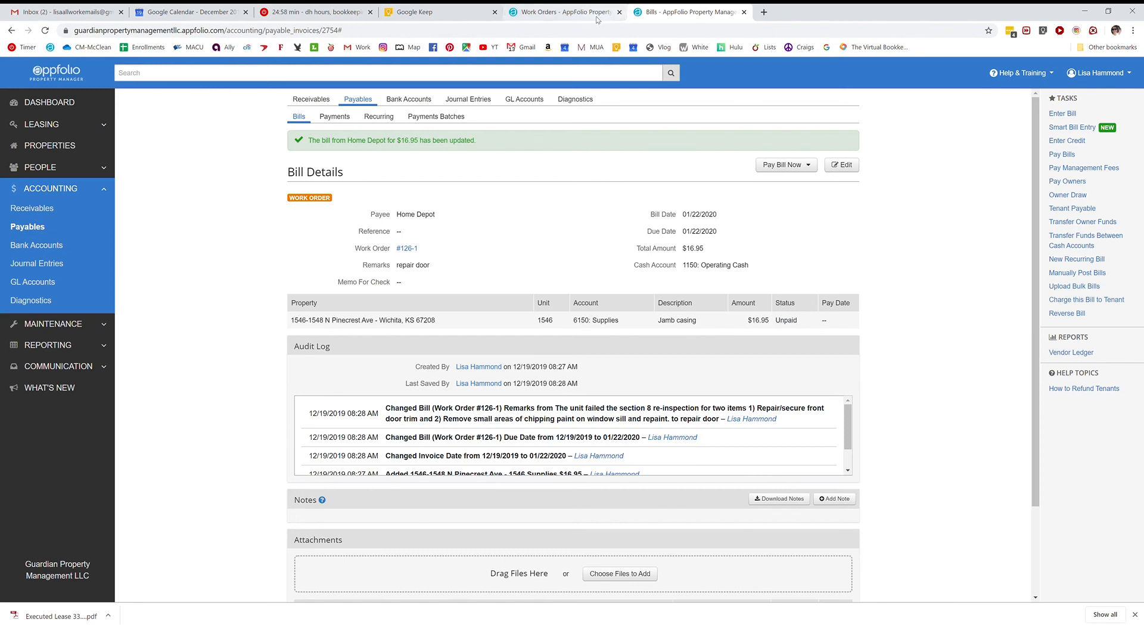